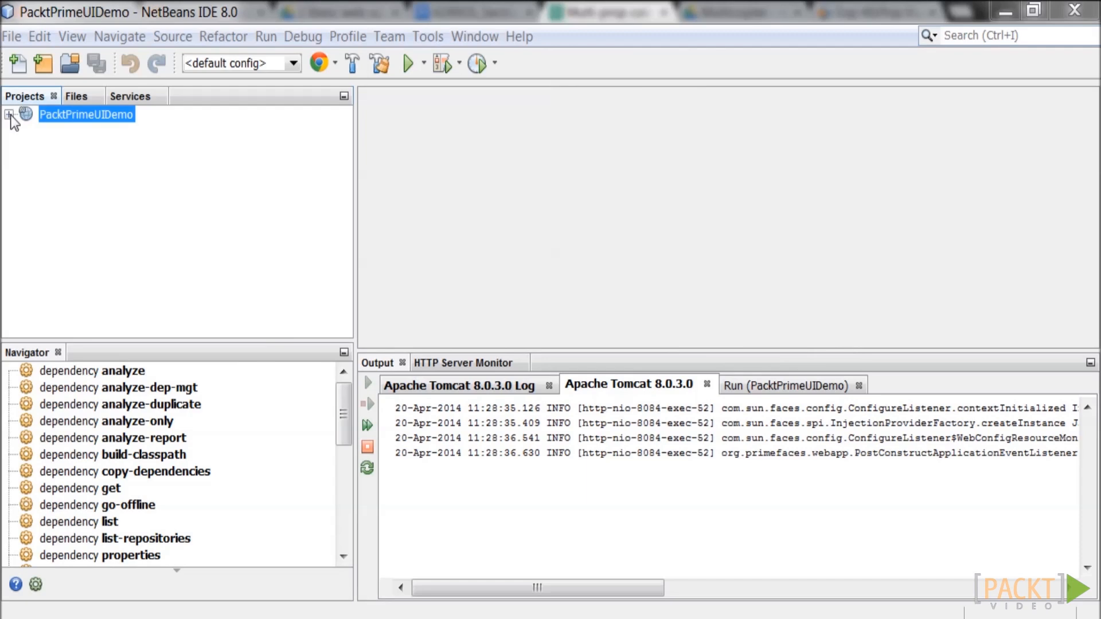
# Expand the PacktPrimeUIDemo project and its Source Packages, and show the web.bean package's actions
pyautogui.click(10, 113)
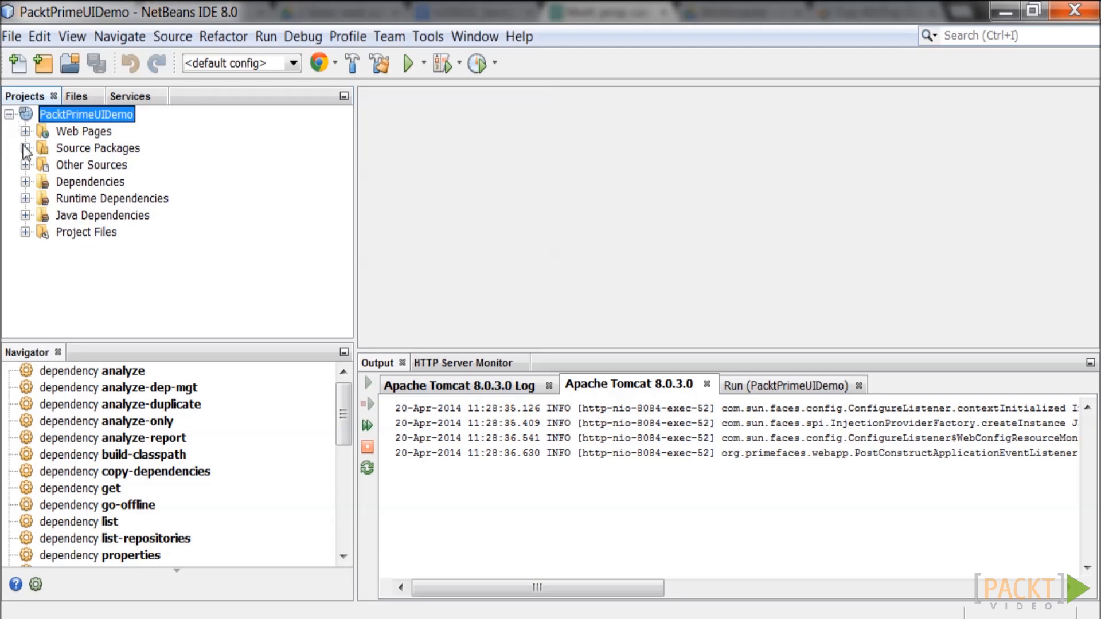
pyautogui.click(25, 148)
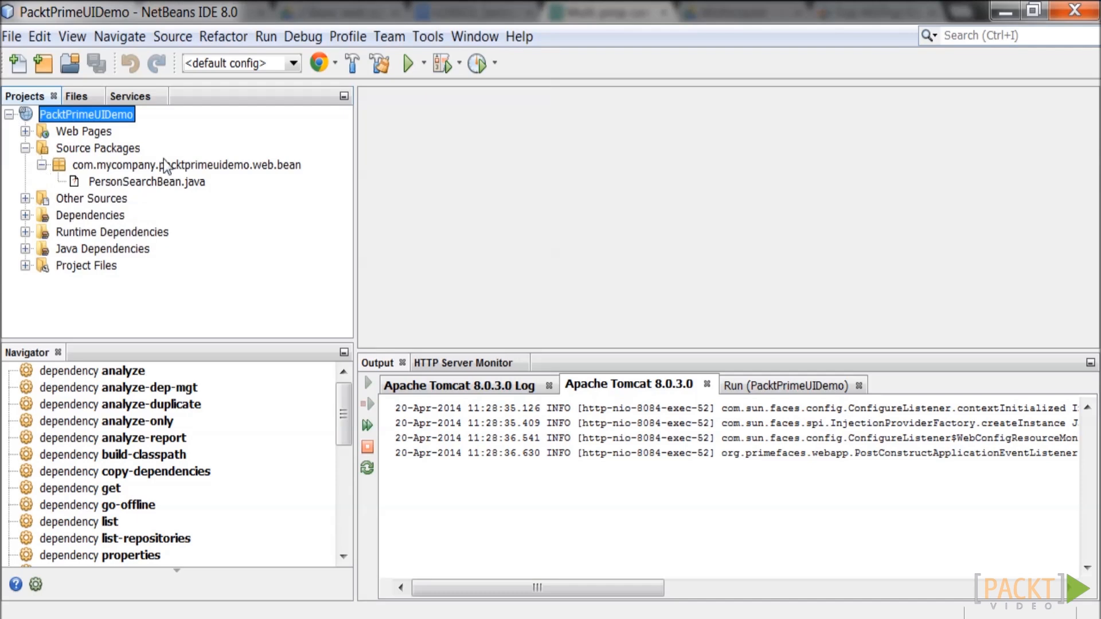
pyautogui.rightClick(186, 164)
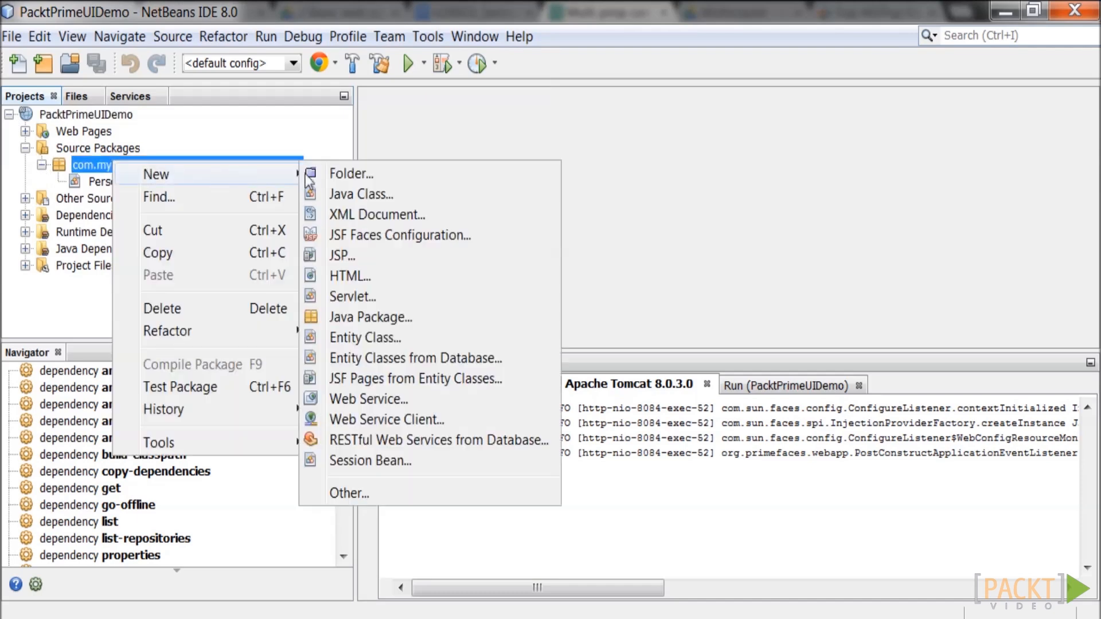
# Create a Java class named Person in package com.mycompany.packtprimeuidemo.model
pyautogui.click(361, 194)
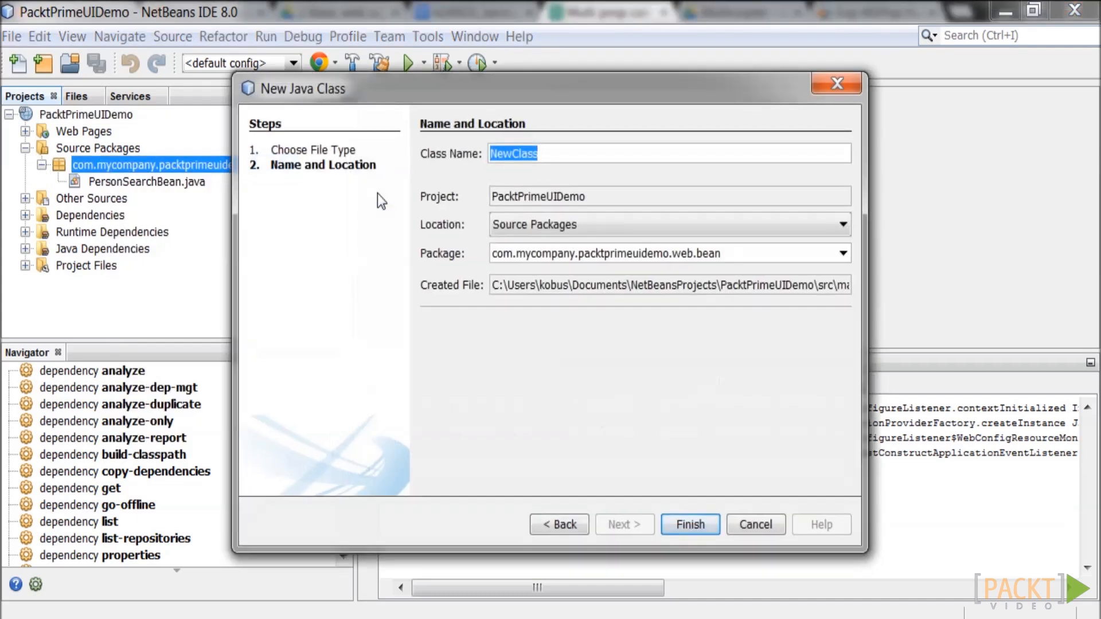
pyautogui.write('Pers')
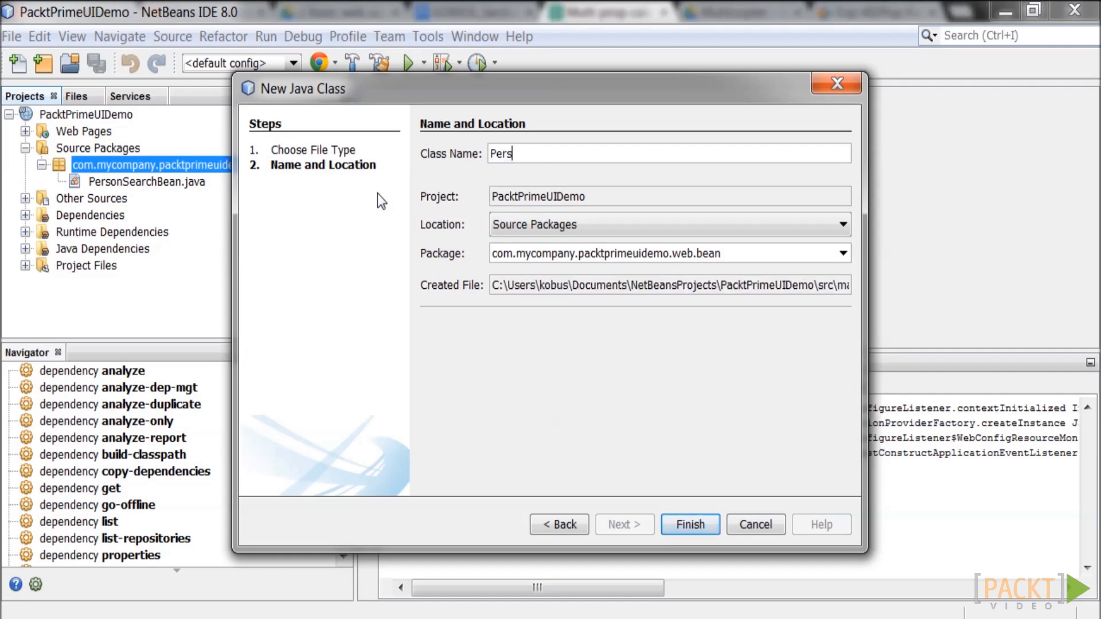
pyautogui.write('on')
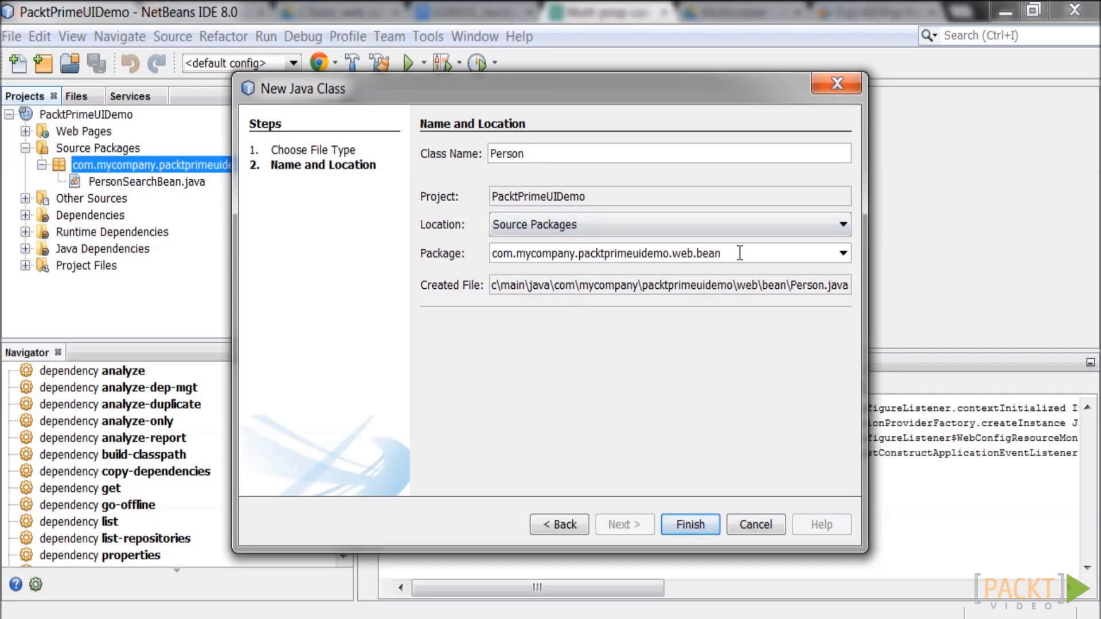
pyautogui.press('BackSpace')
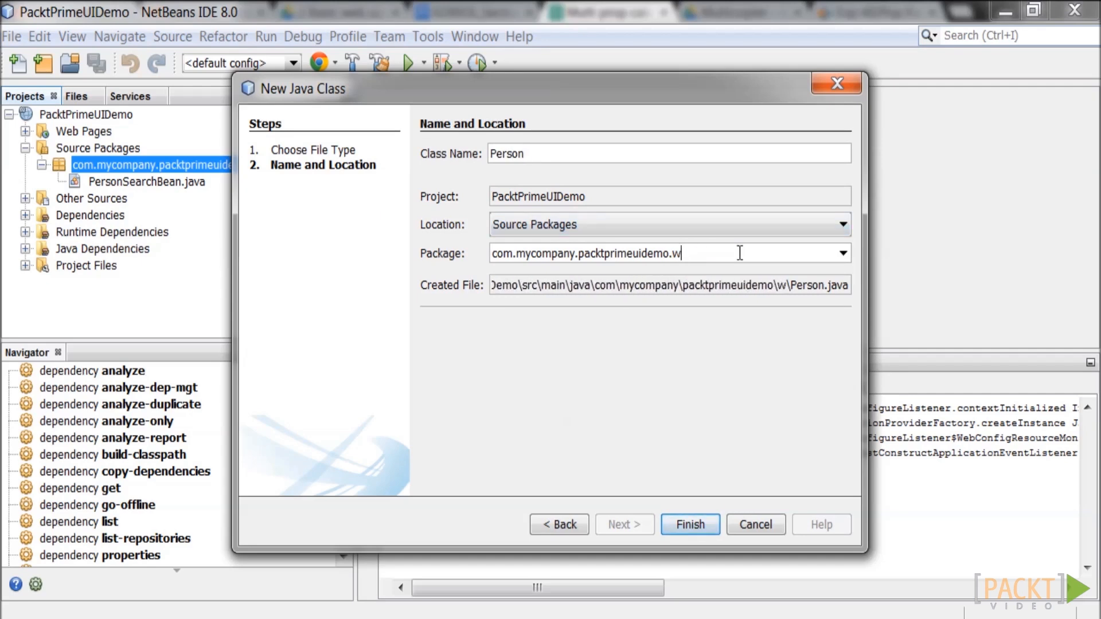
pyautogui.write('odel')
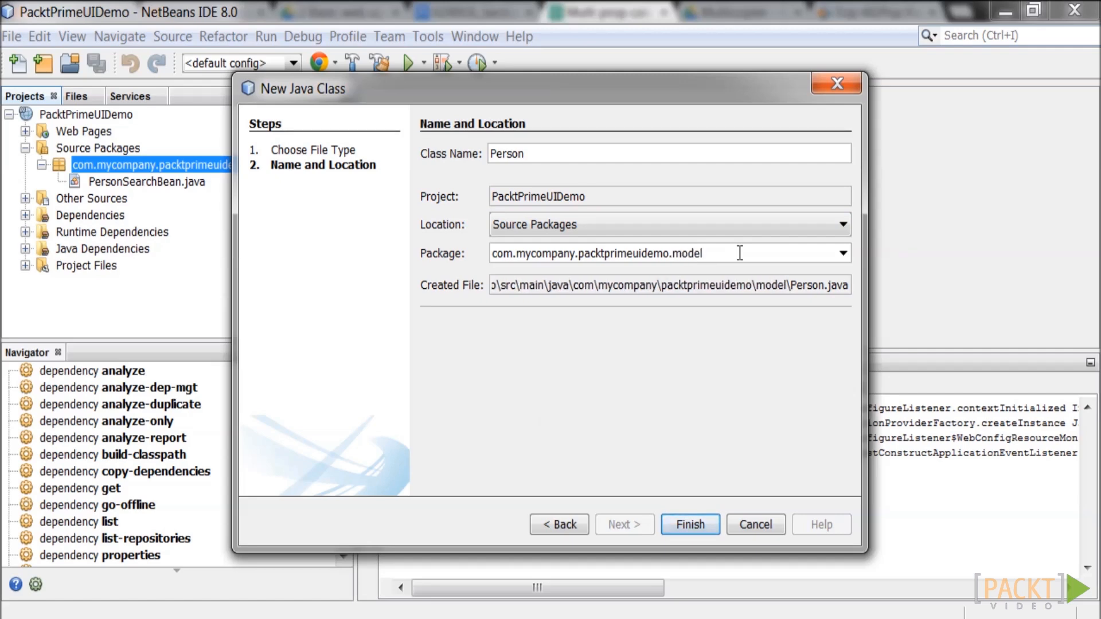
pyautogui.click(689, 525)
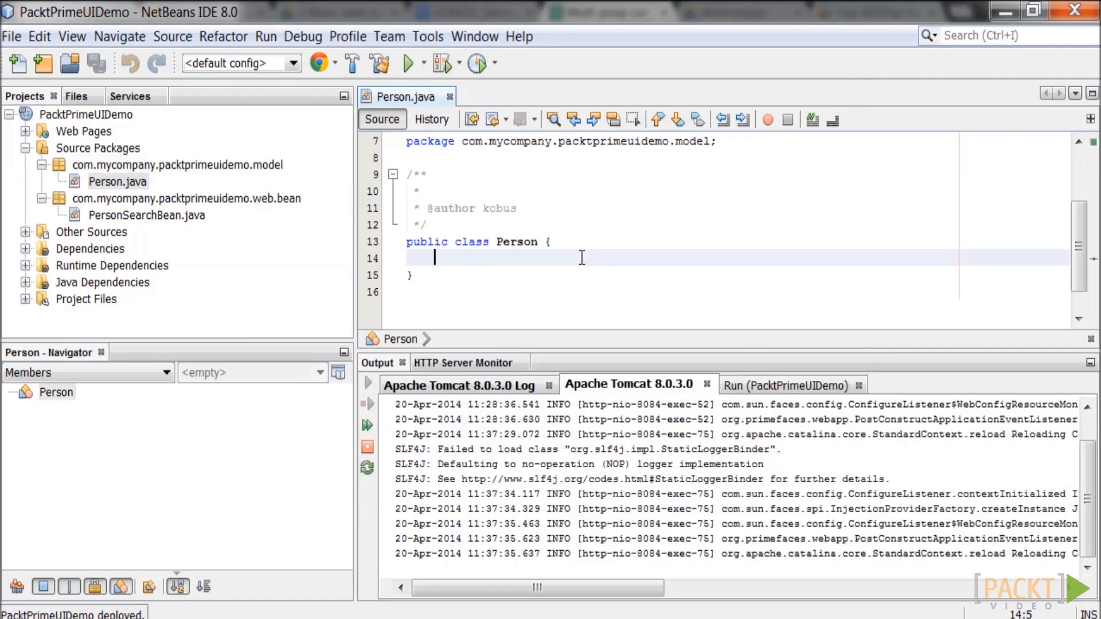
# Declare the private String fields id, firstname and surname in Person
pyautogui.write('private')
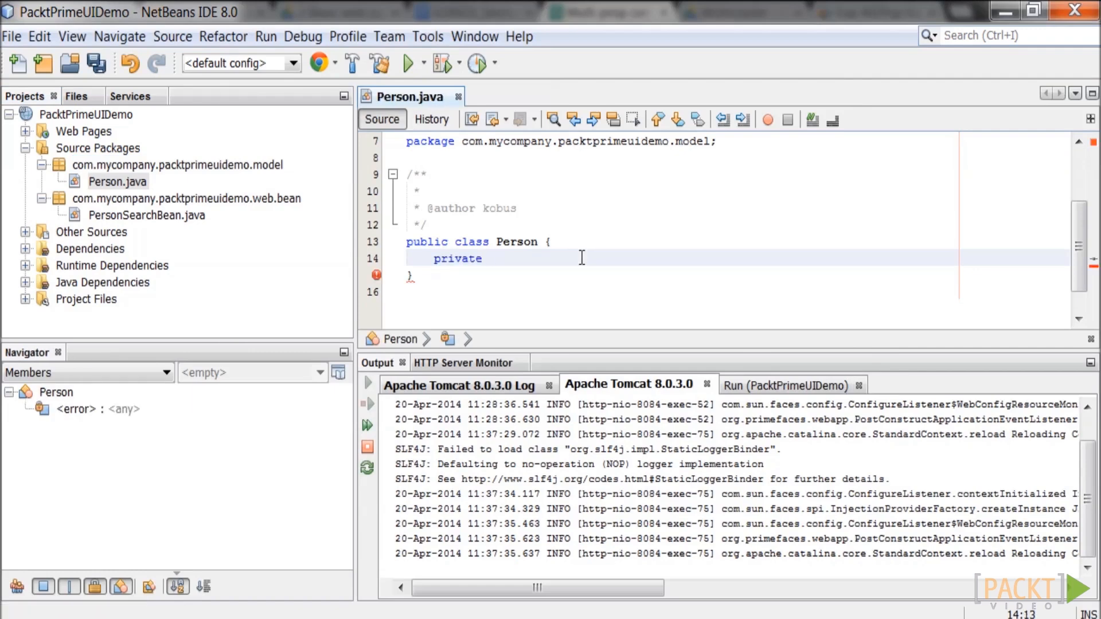
pyautogui.write('String id;')
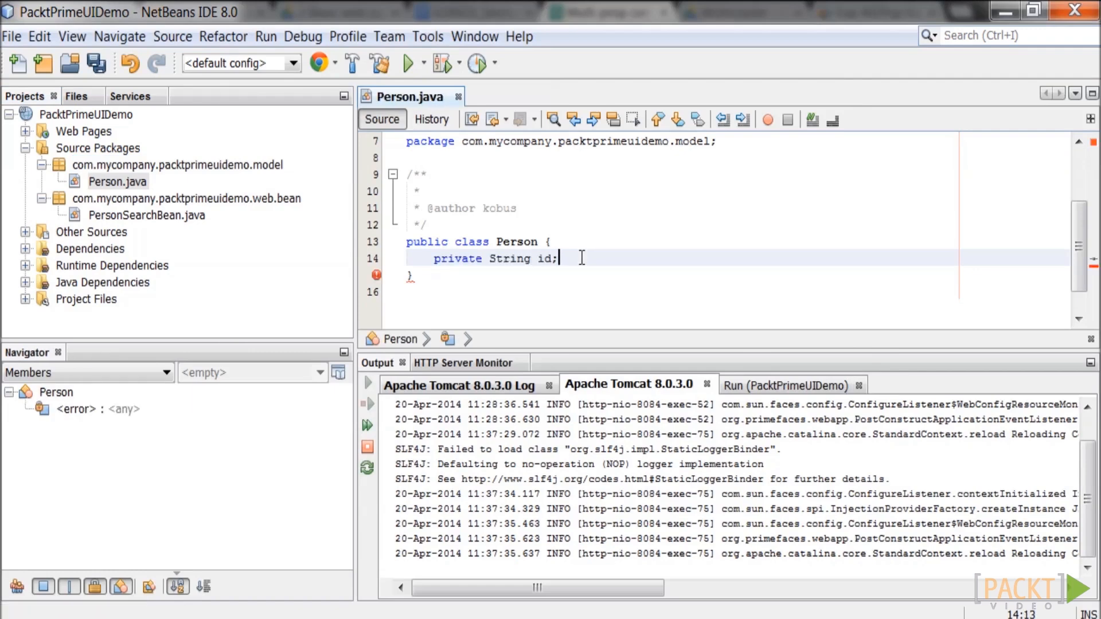
pyautogui.write('private String firstname;')
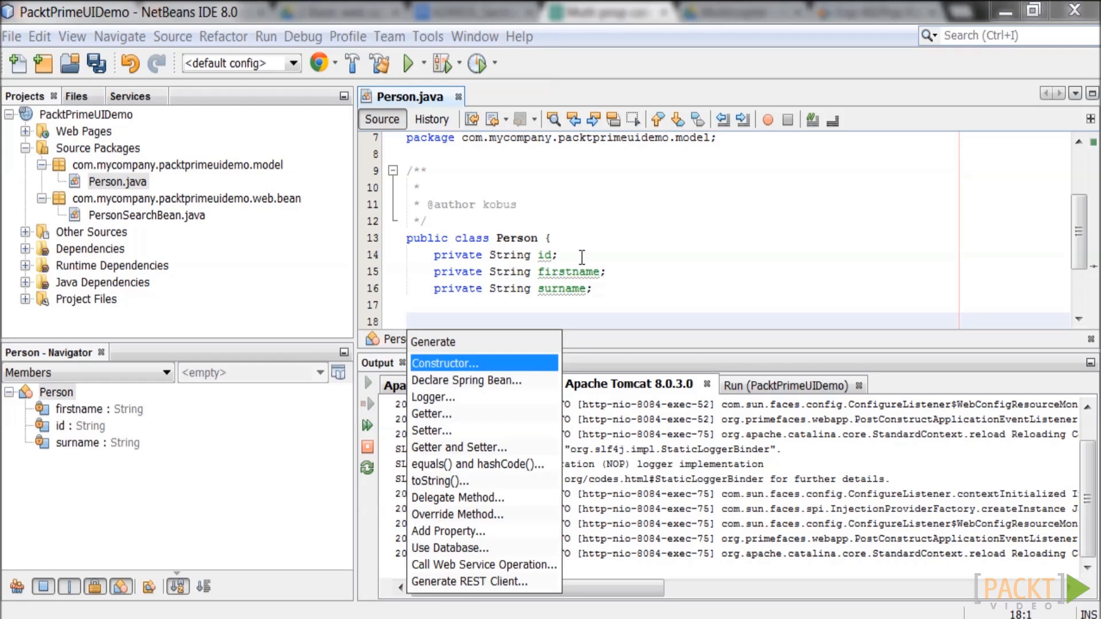
pyautogui.moveTo(459, 447)
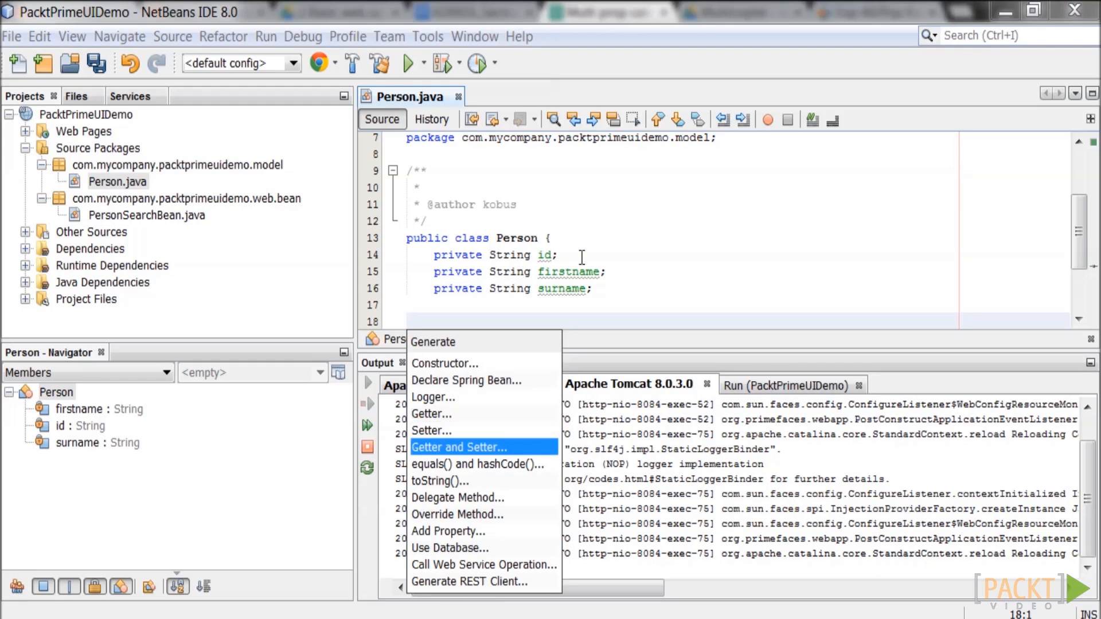
# Generate getters and setters for all Person fields: id, firstname and surname
pyautogui.click(460, 447)
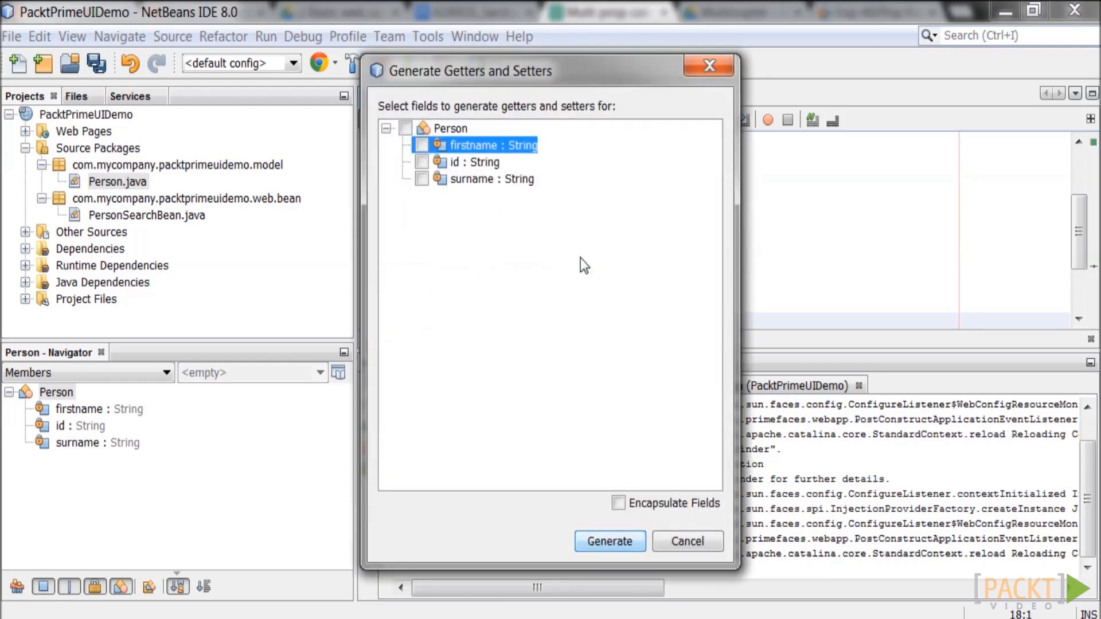
pyautogui.click(405, 128)
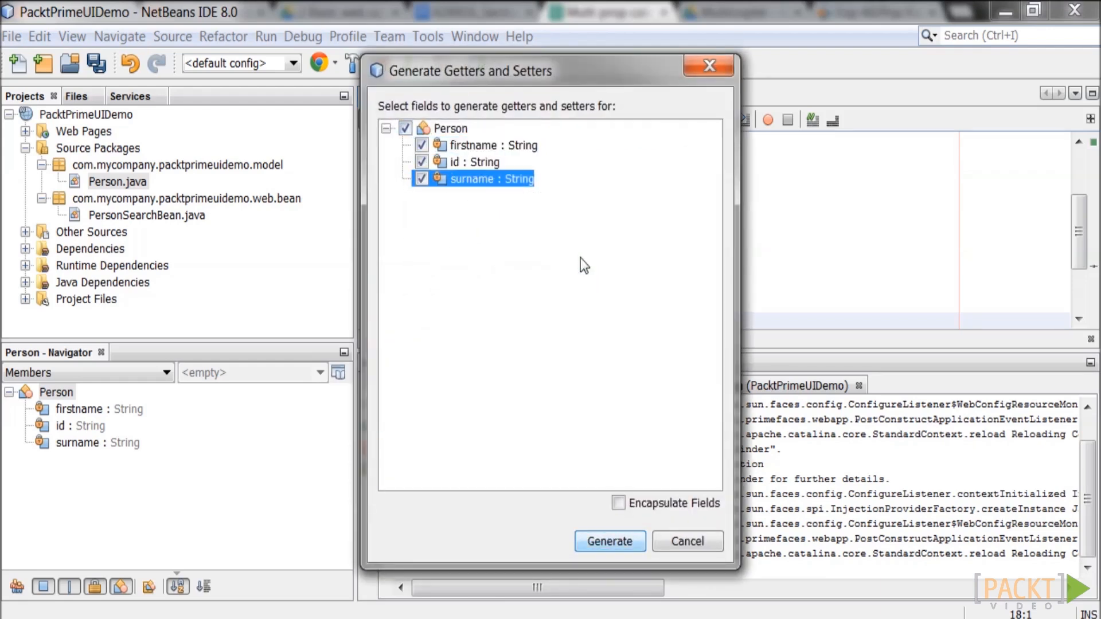
pyautogui.moveTo(582, 257)
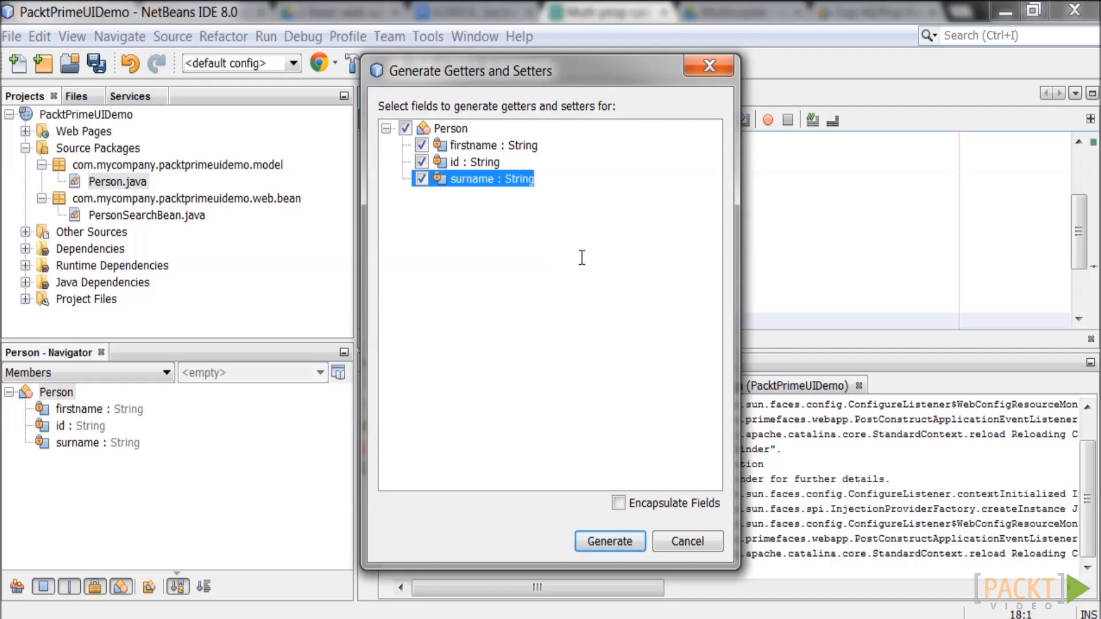
pyautogui.click(608, 540)
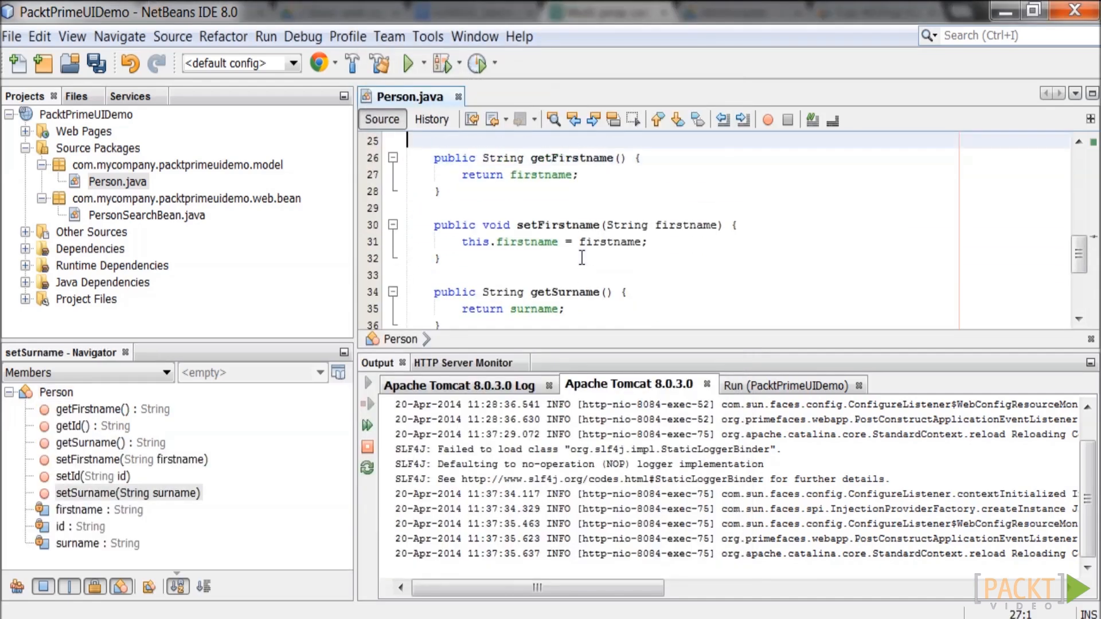
pyautogui.click(104, 408)
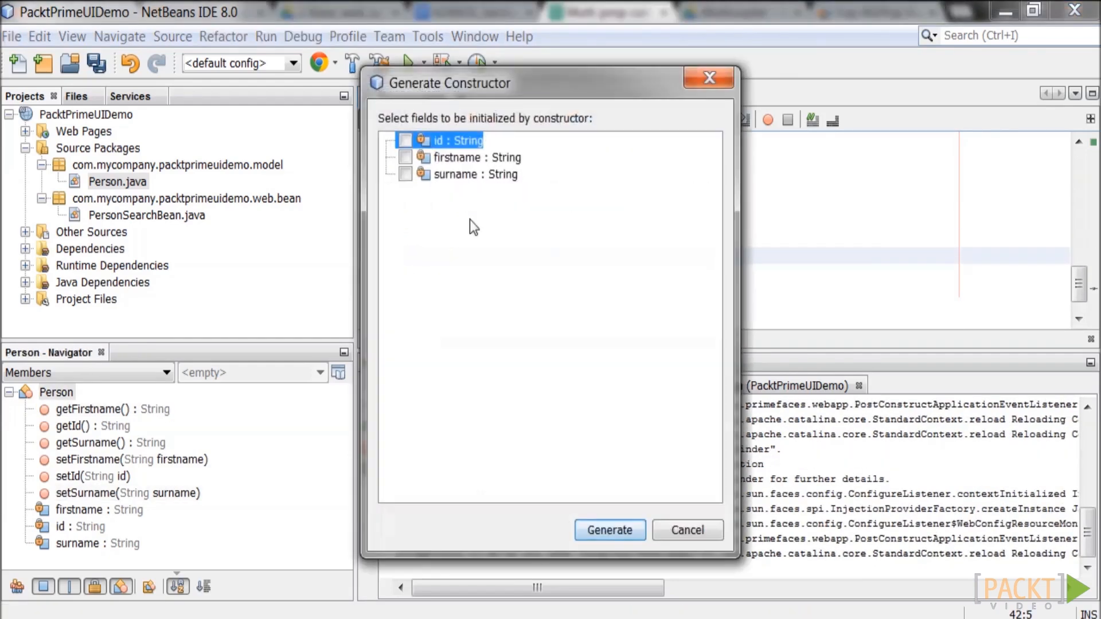
# Add a no-argument Person constructor setting id to java.util.UUID.randomUUID().toString()
pyautogui.click(608, 530)
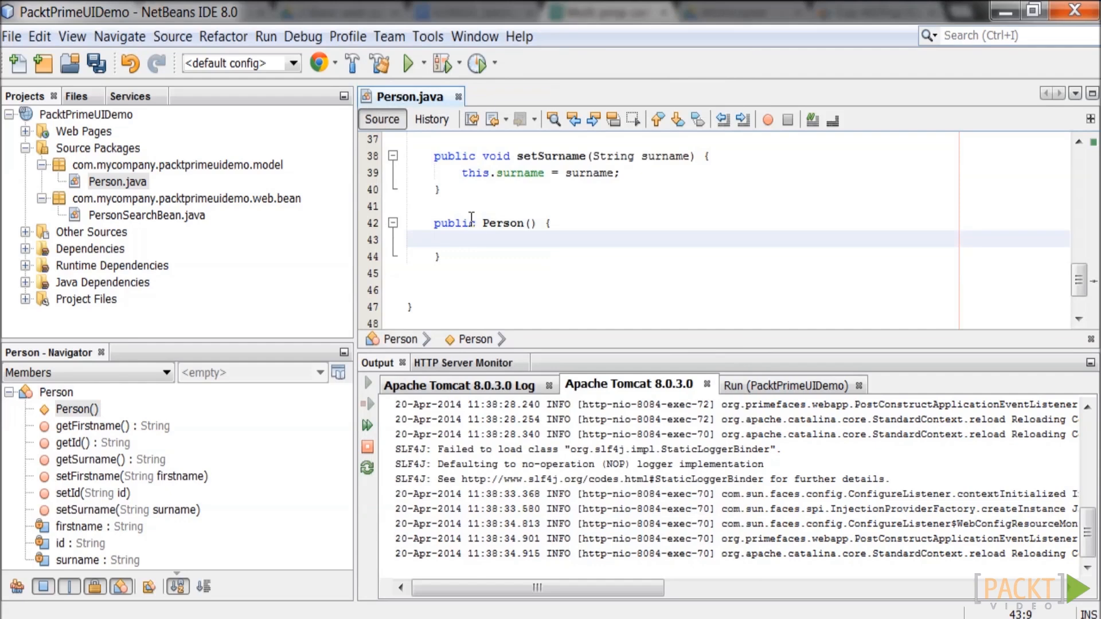
pyautogui.write('this.id =')
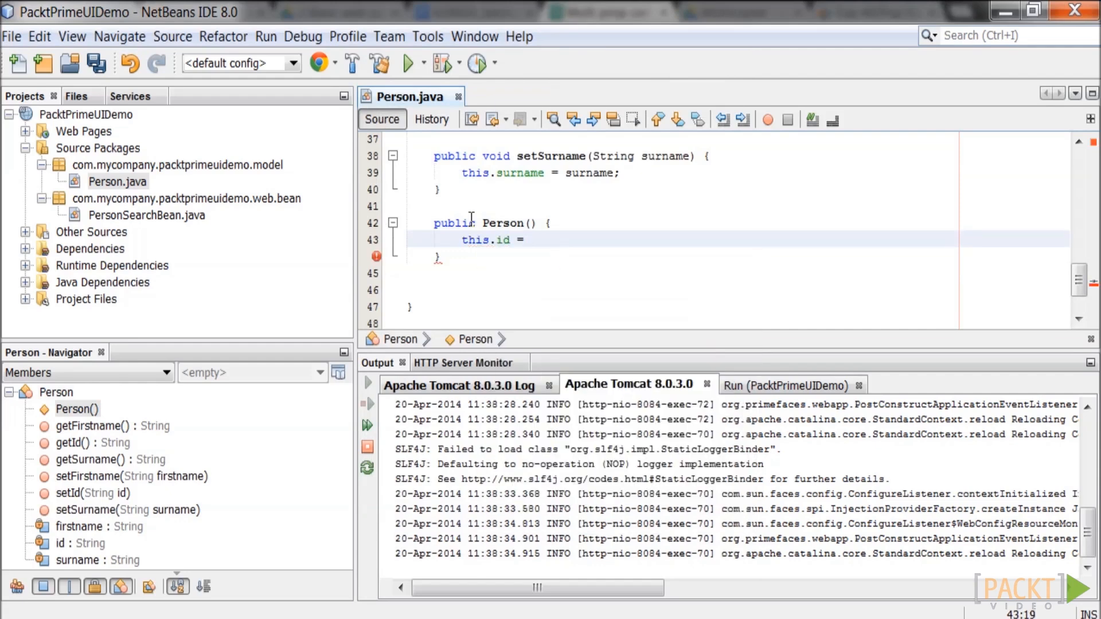
pyautogui.write('java.util.')
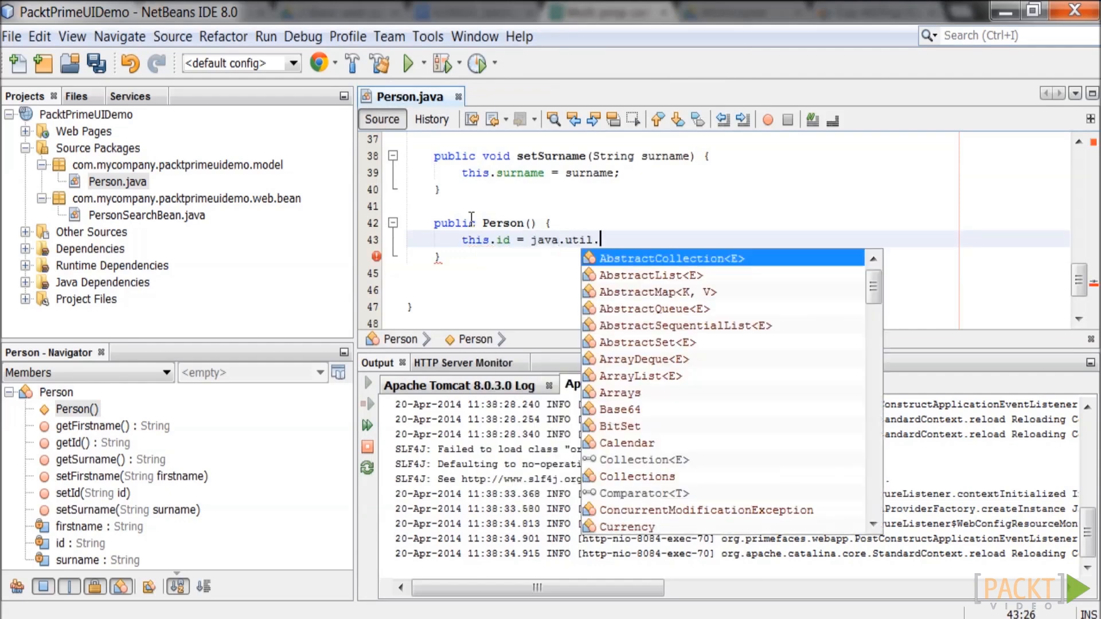
pyautogui.write('UUID.randomUUID(')
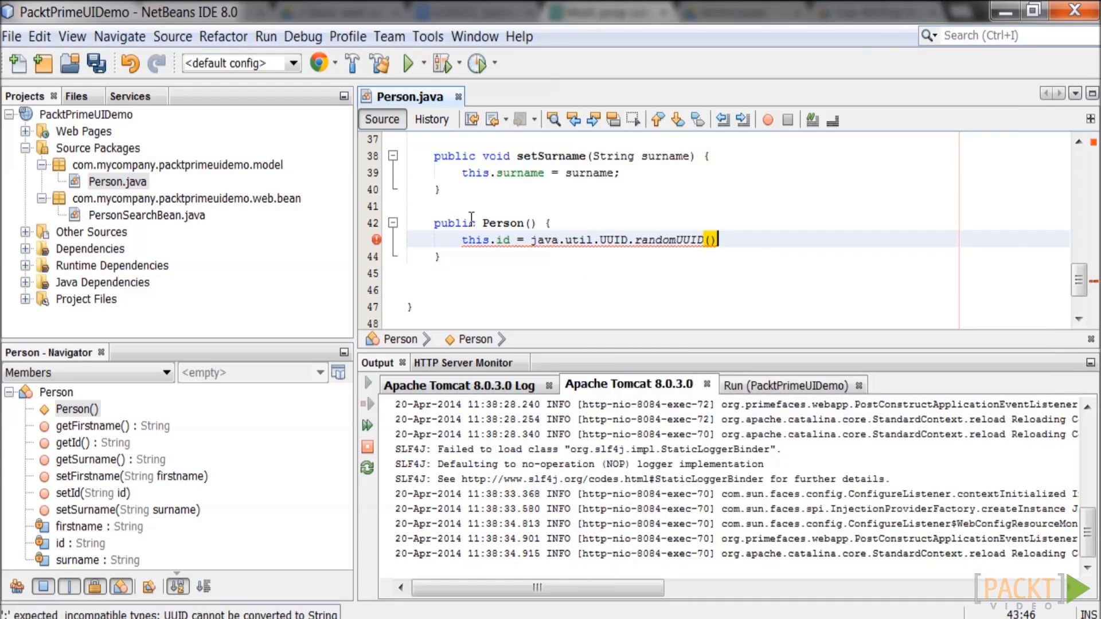
pyautogui.write('.toString();')
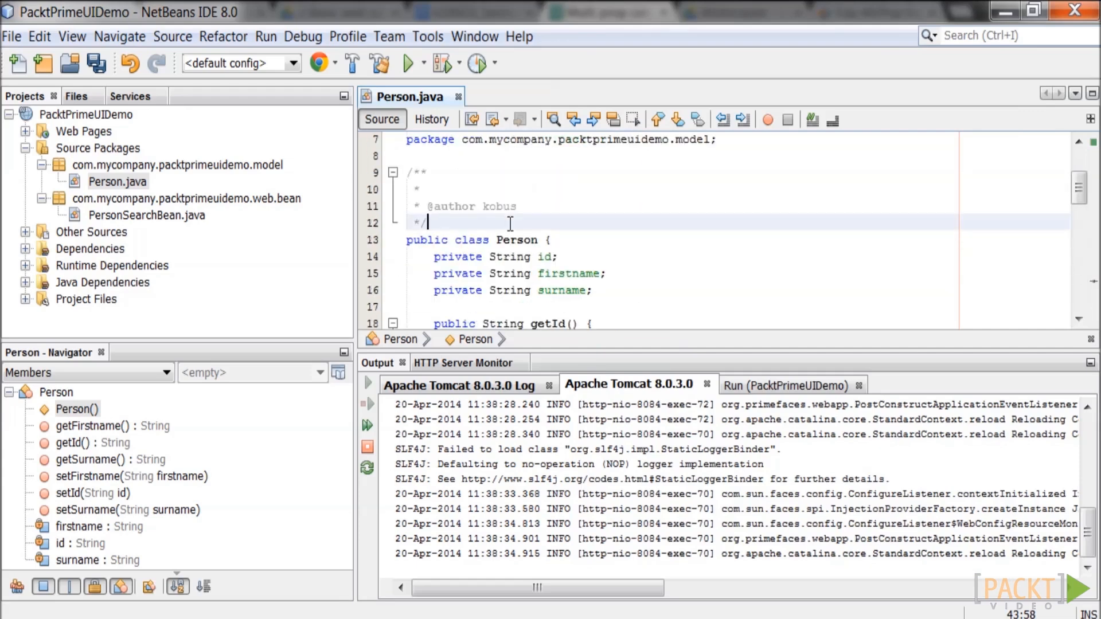
pyautogui.write('@D')
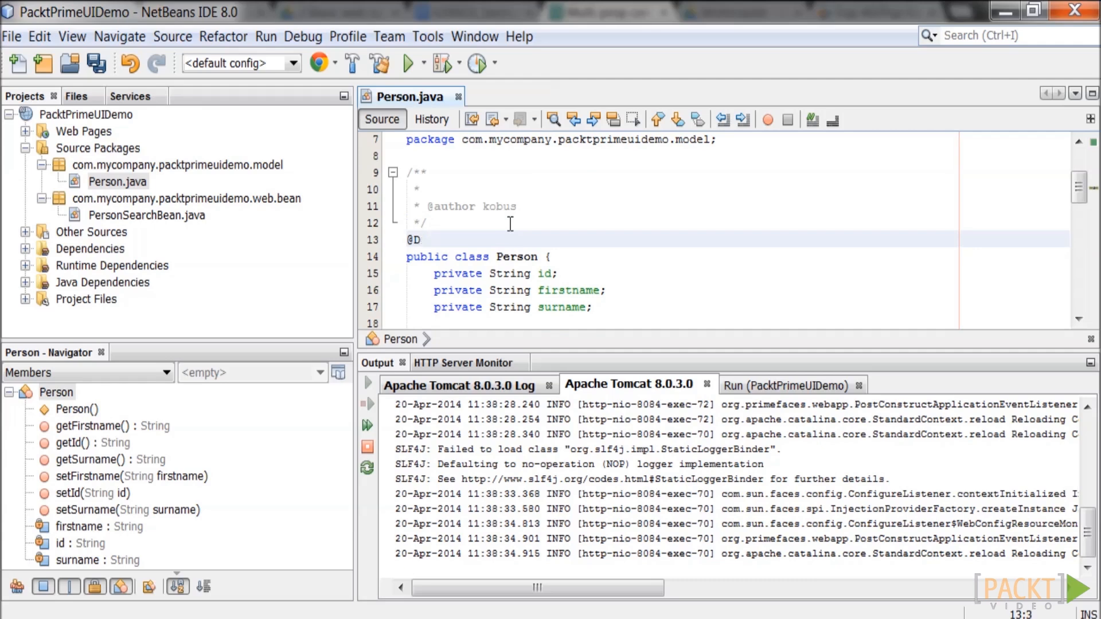
pyautogui.write('ocument')
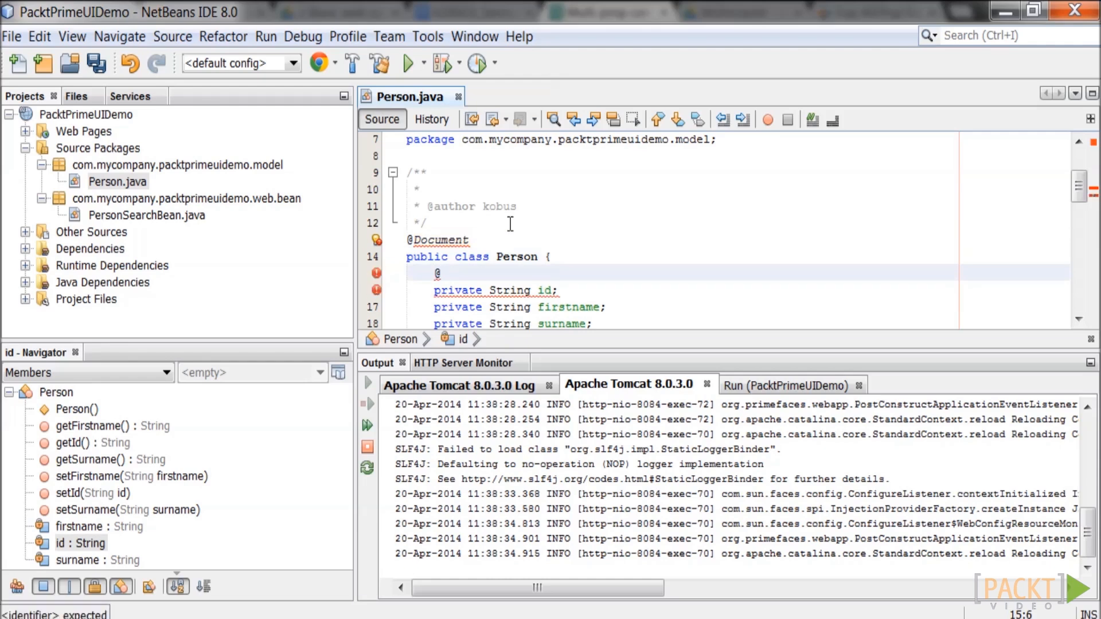
pyautogui.write('Id')
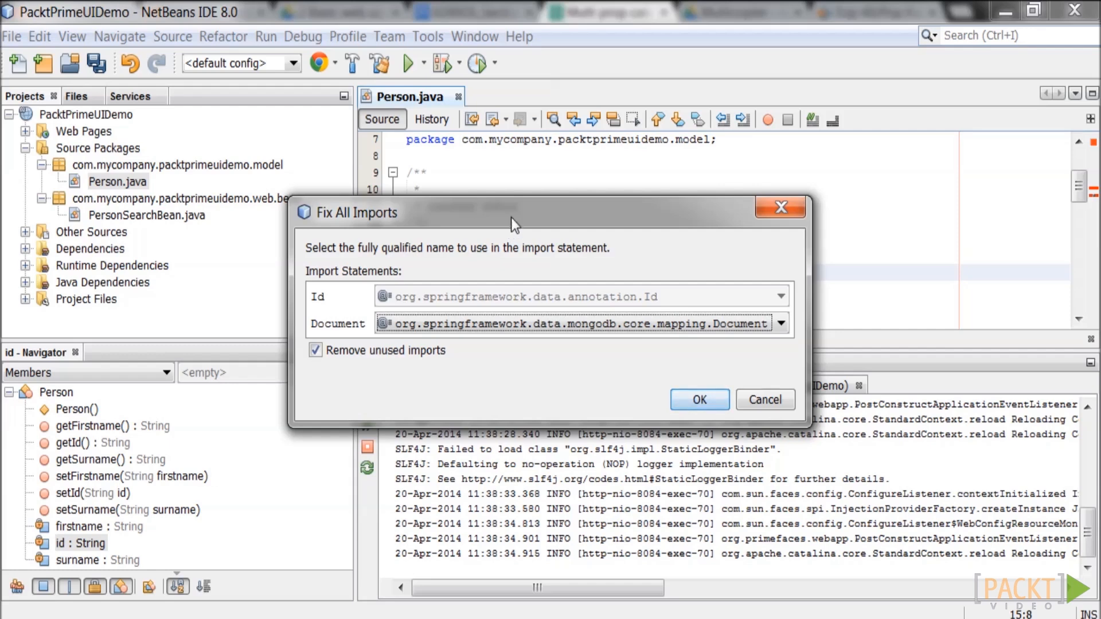
# Import Spring Data's Id and org.springframework.data.mongodb.core.mapping.Document into Person
pyautogui.click(779, 323)
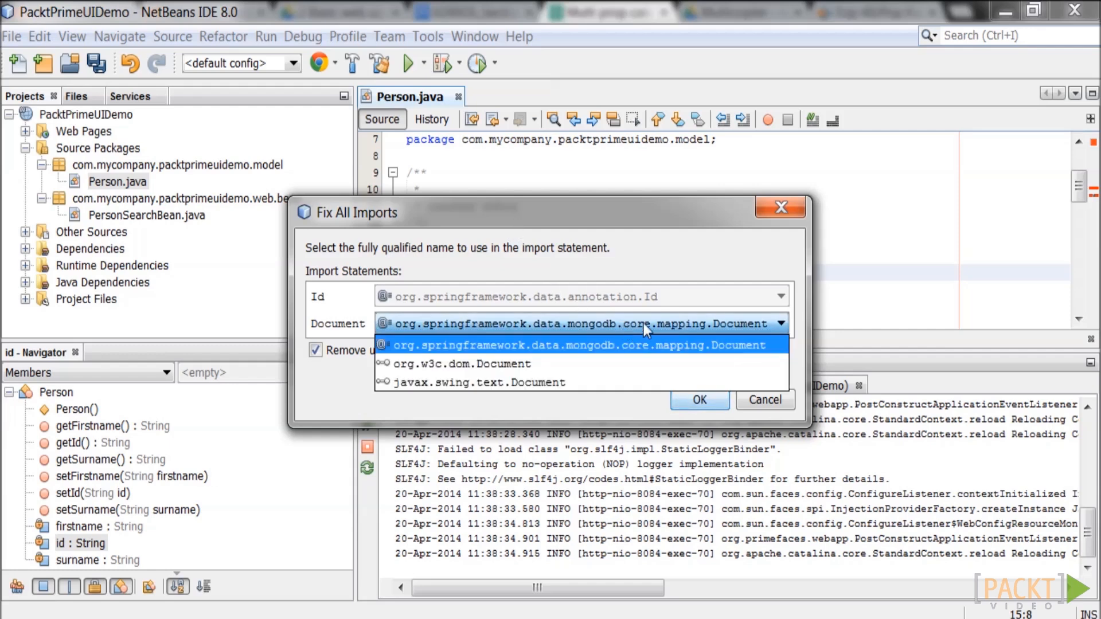
pyautogui.click(575, 345)
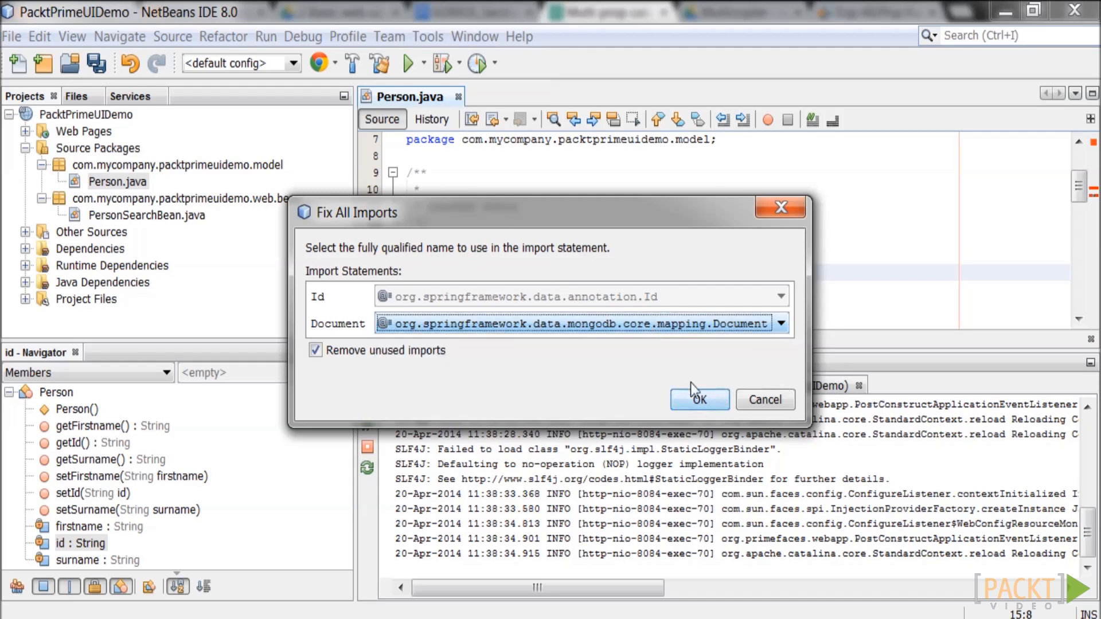
pyautogui.click(698, 399)
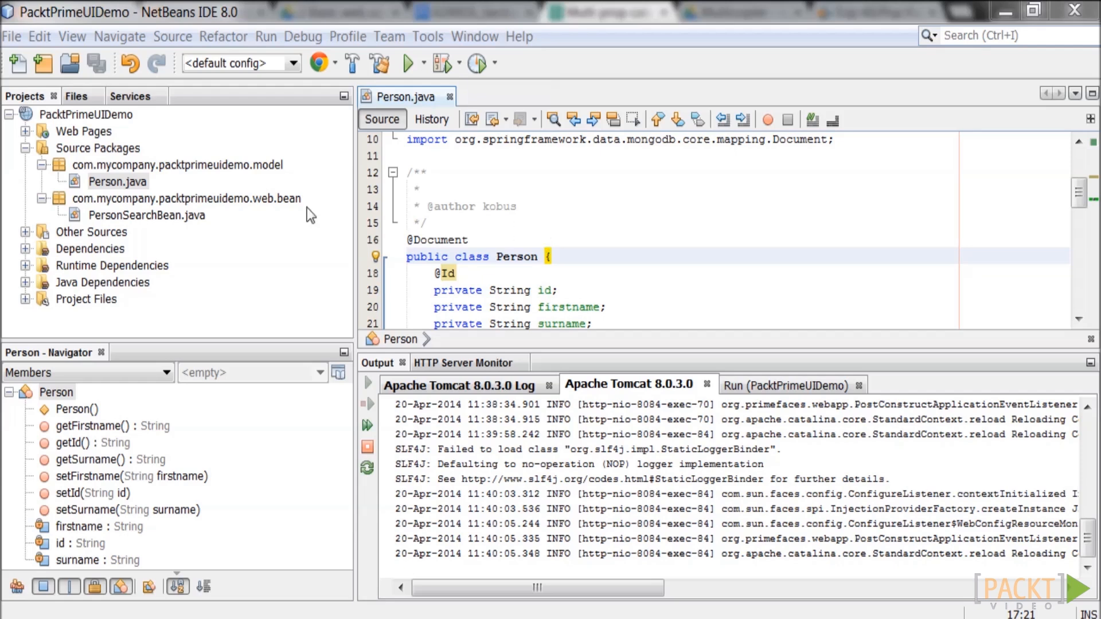
pyautogui.rightClick(185, 199)
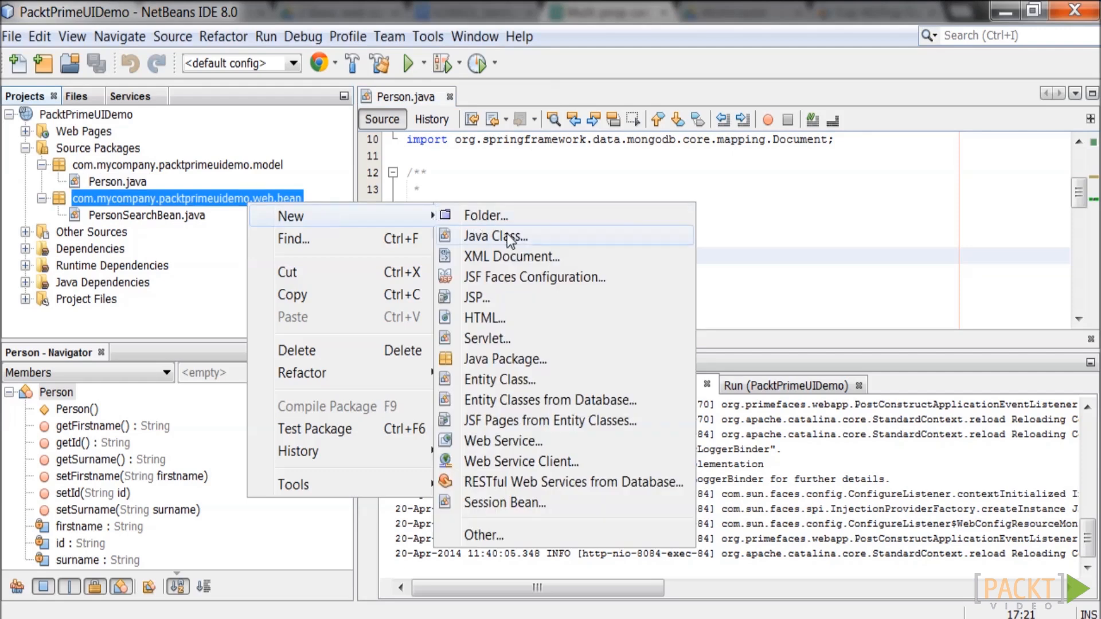
# Create the PersonAdminBean Java class in the web.bean package
pyautogui.click(495, 237)
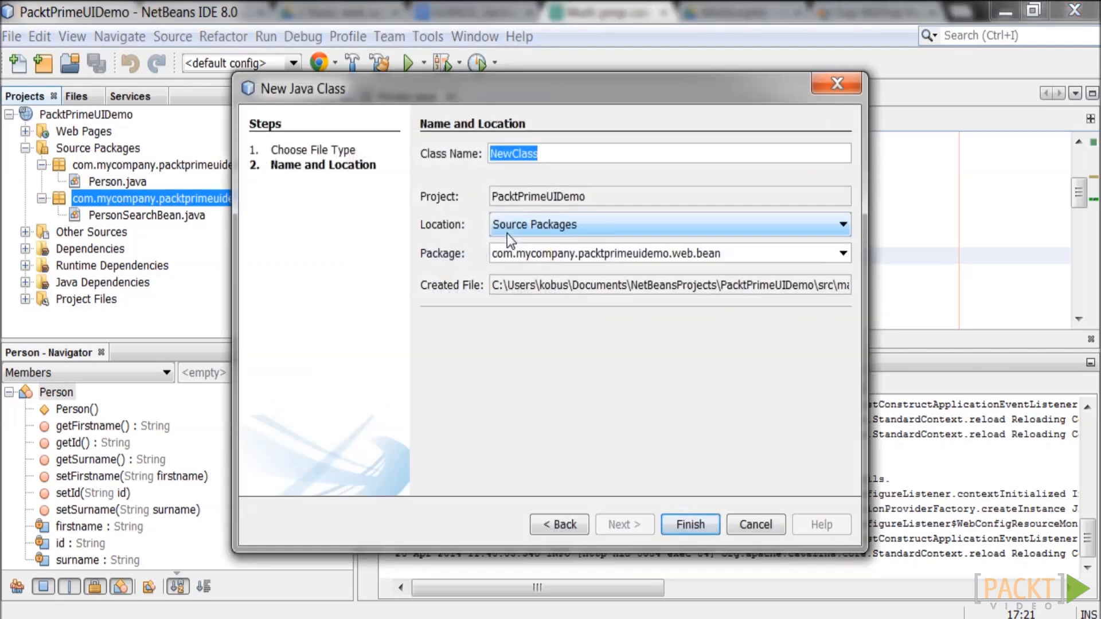
pyautogui.write('PersonAdminBean')
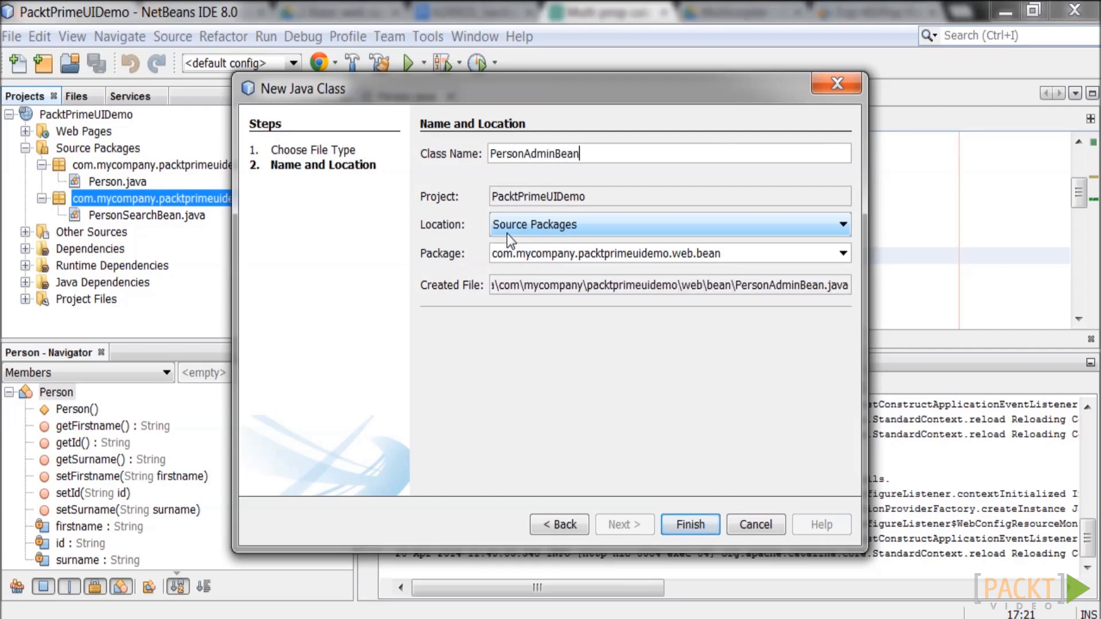
pyautogui.click(689, 525)
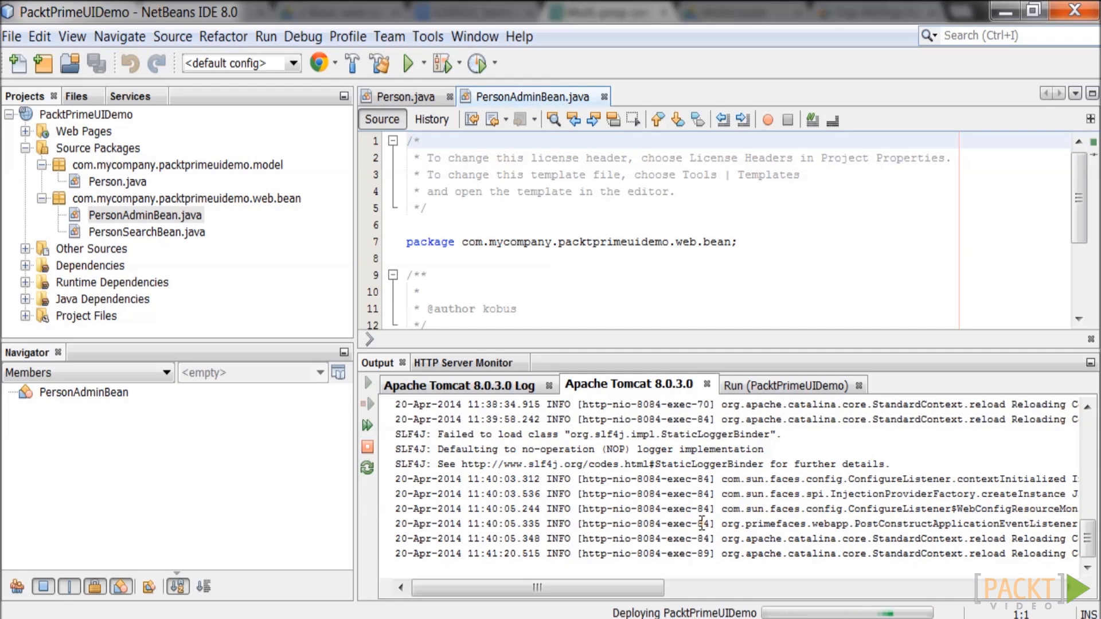
pyautogui.scroll(-3)
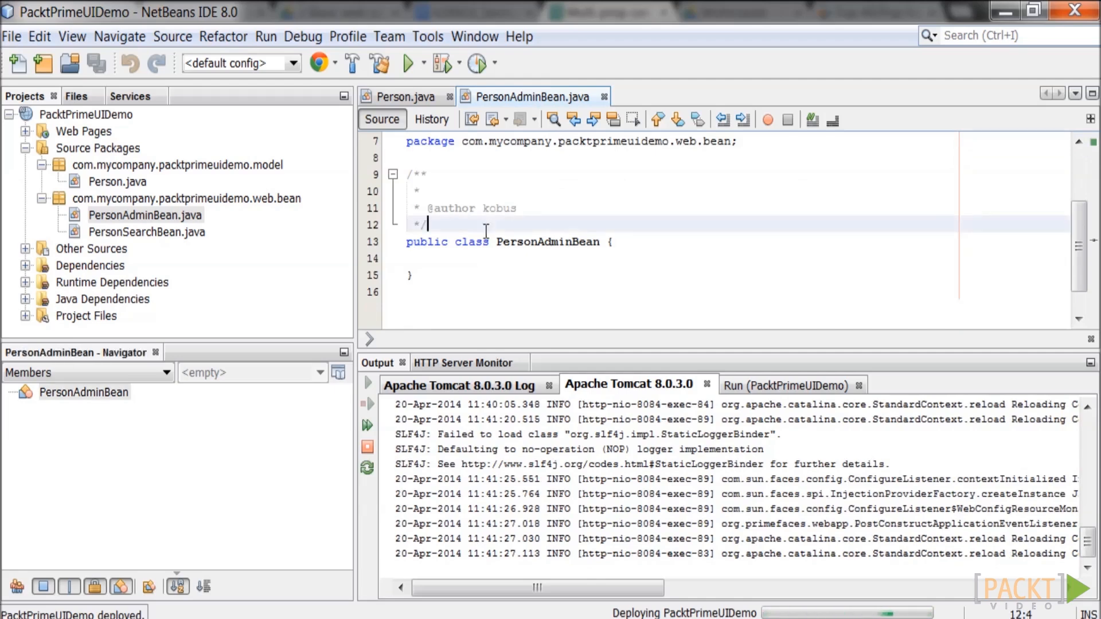
pyautogui.write('@C')
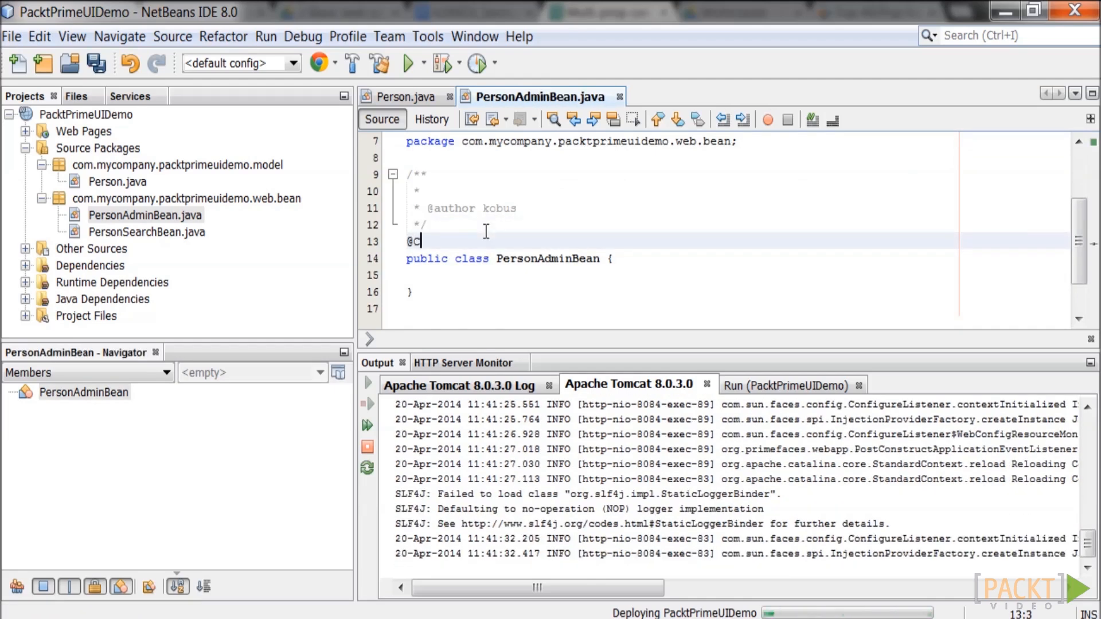
pyautogui.write('ontroller')
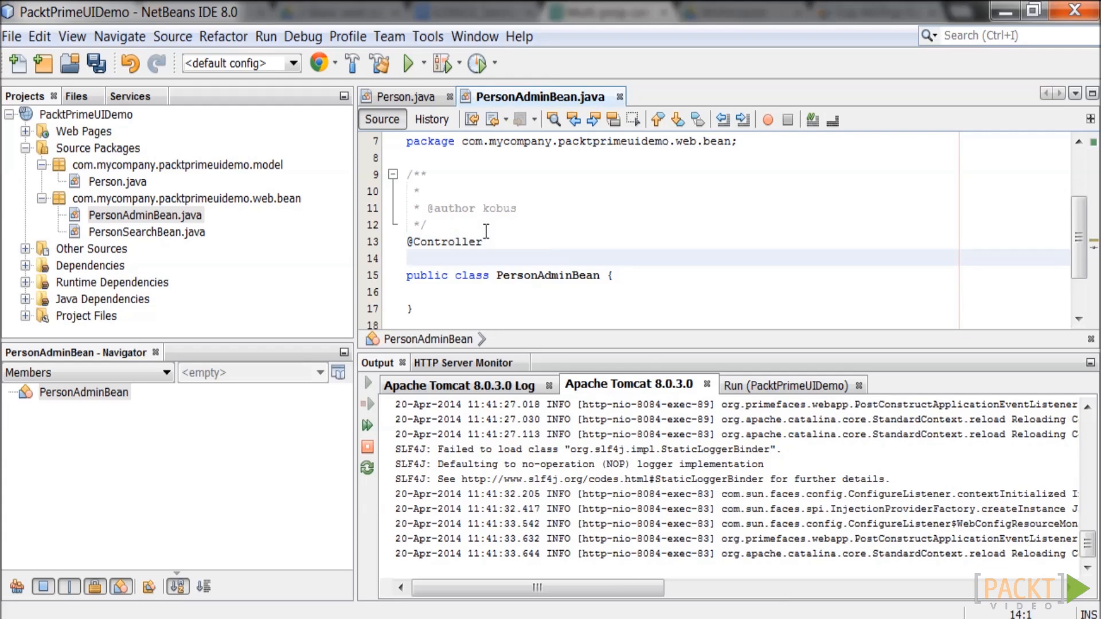
pyautogui.write('@Scope(')
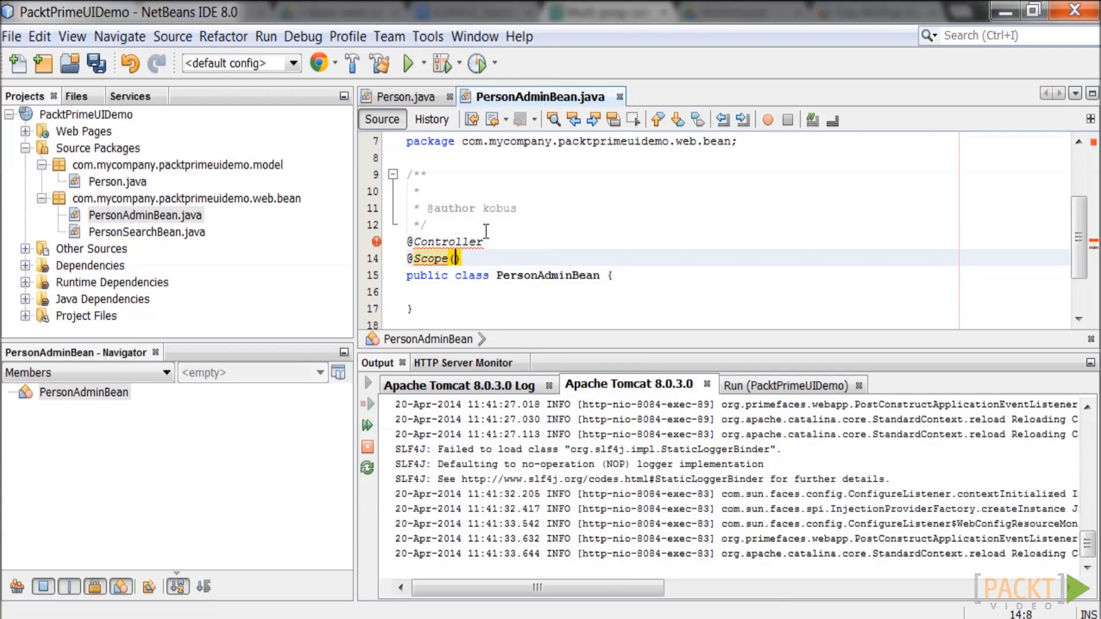
pyautogui.write('SCOPE_REQ')
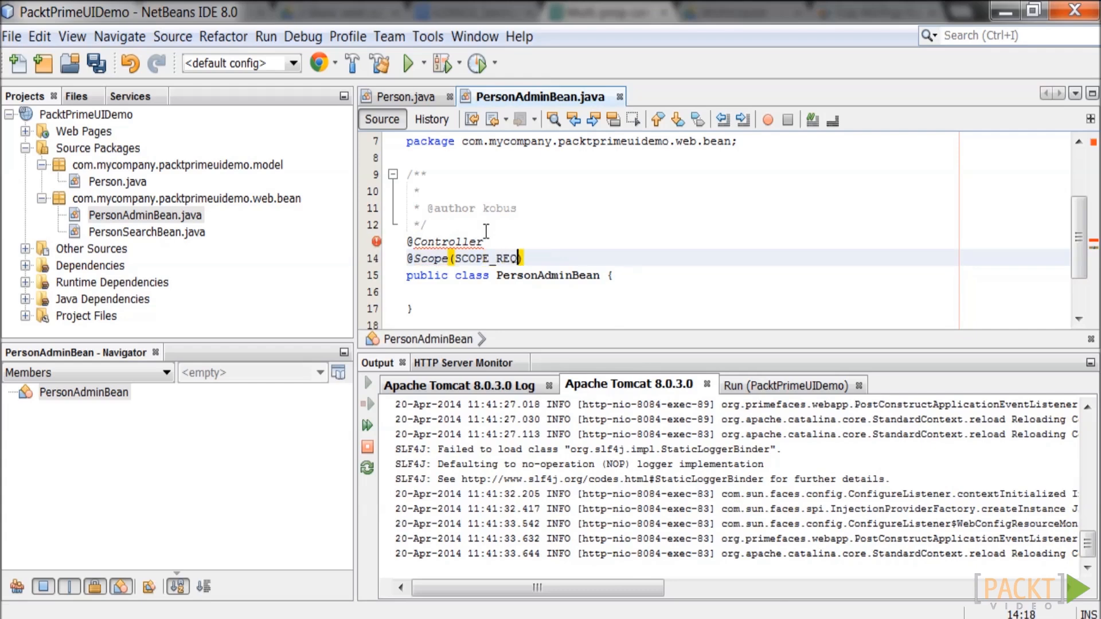
pyautogui.write('UEST')
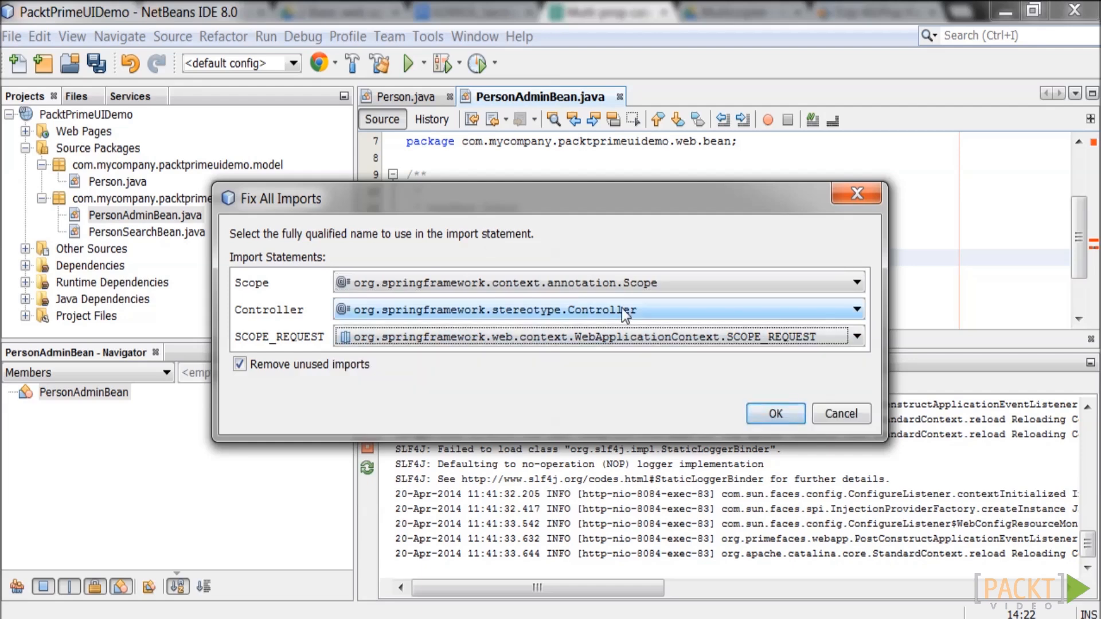
# Accept the Spring imports, make PersonAdminBean implement java.io.Serializable, and save
pyautogui.click(774, 413)
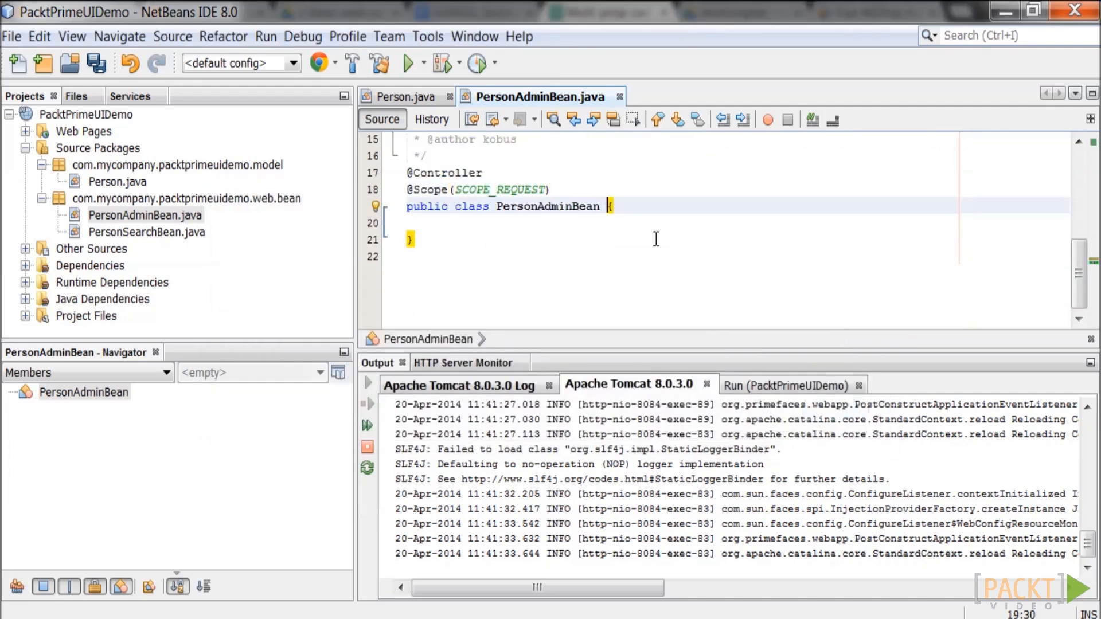
pyautogui.write('i')
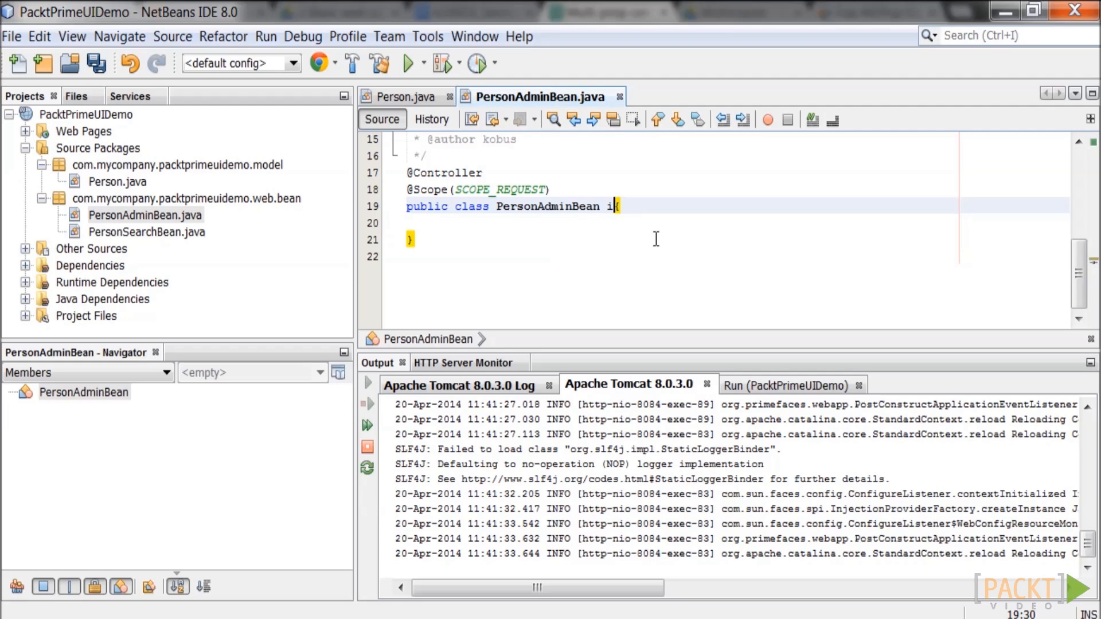
pyautogui.write('mp')
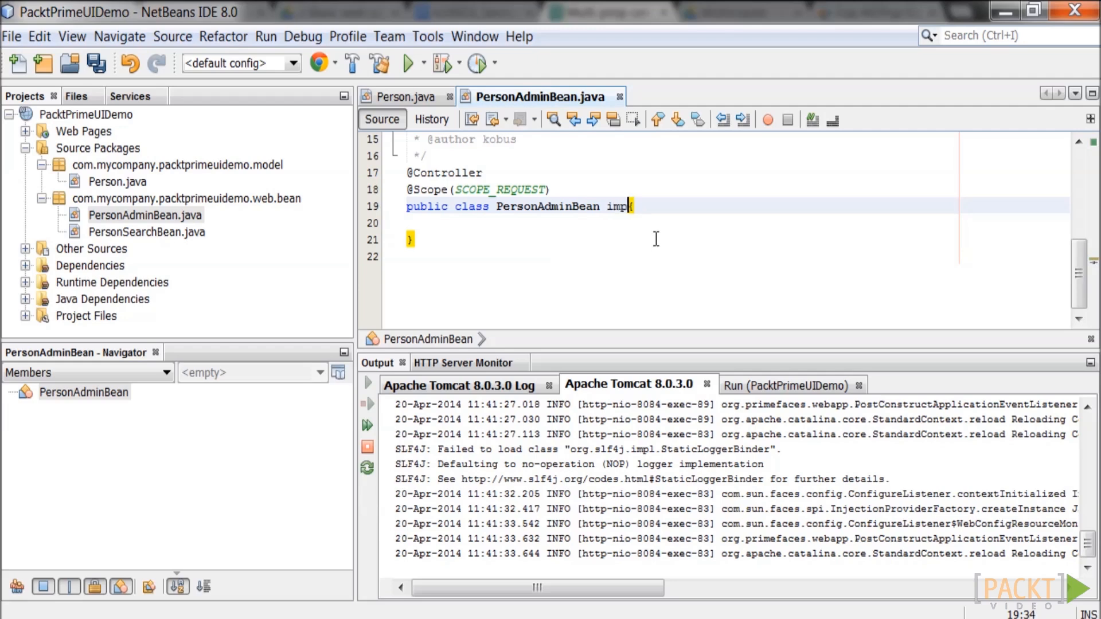
pyautogui.write('lements java.')
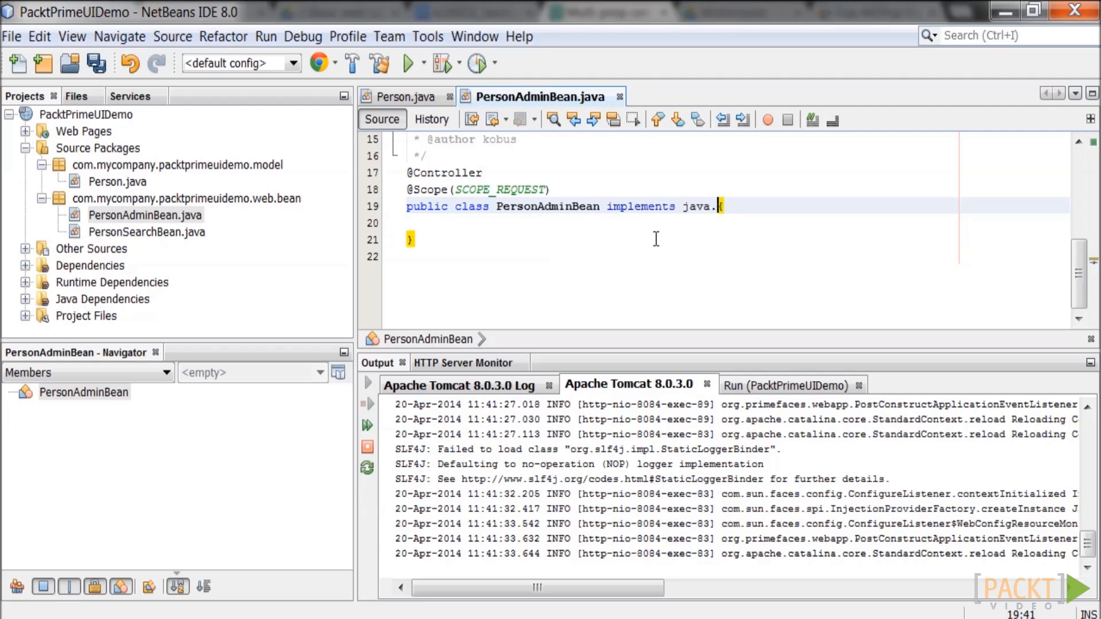
pyautogui.write('io.se')
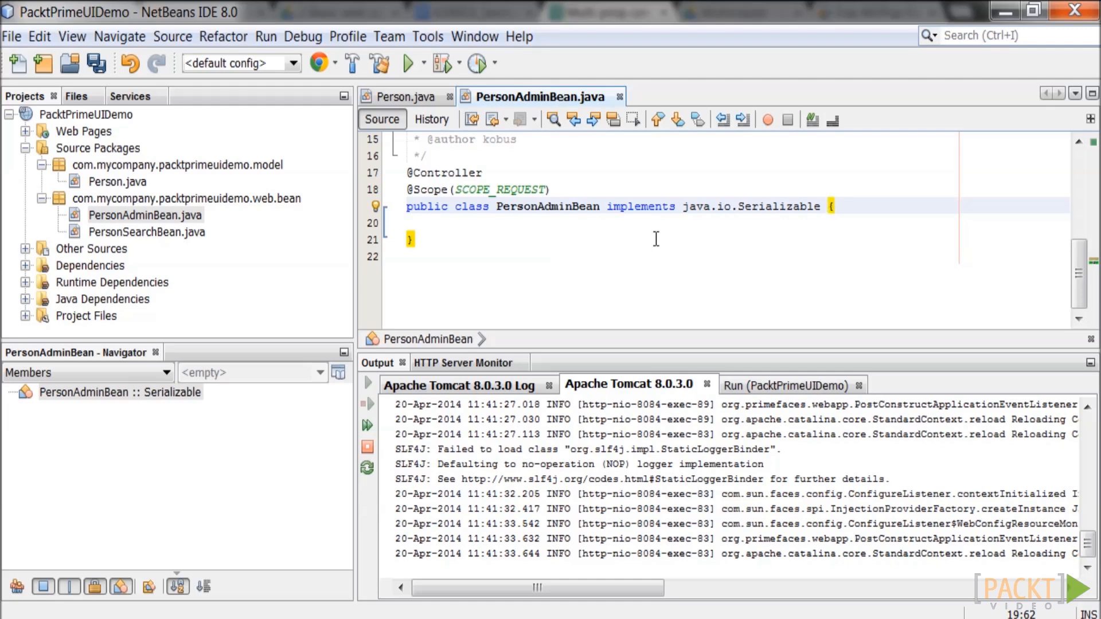
pyautogui.press('ctrl+s')
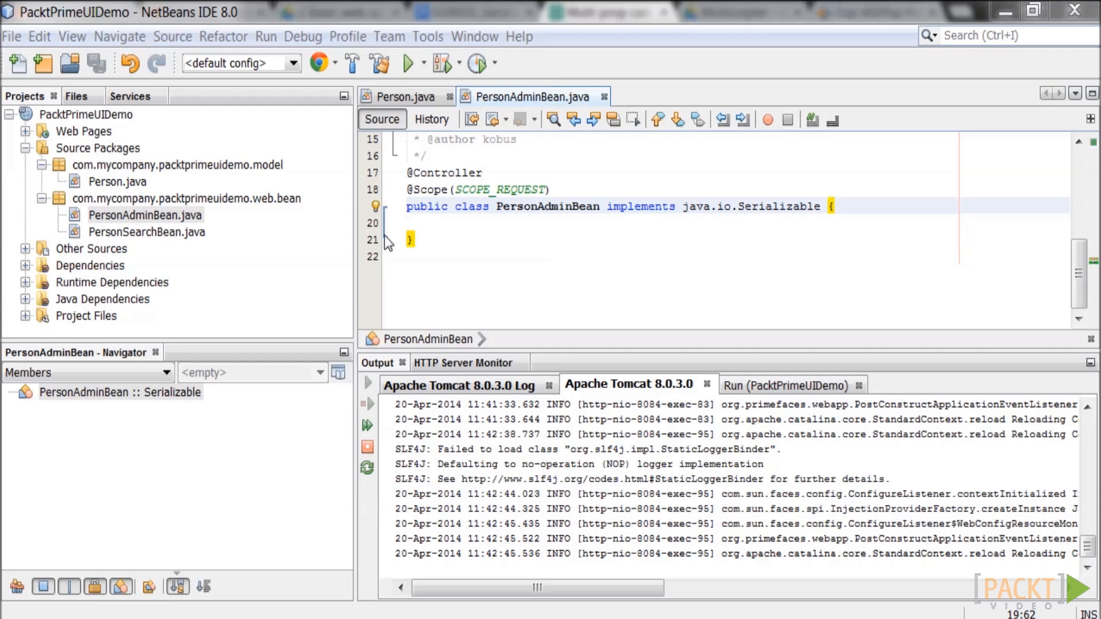
# Create a PersonService Java class in the com.mycompany.packtprimeuidemo.service package
pyautogui.rightClick(176, 165)
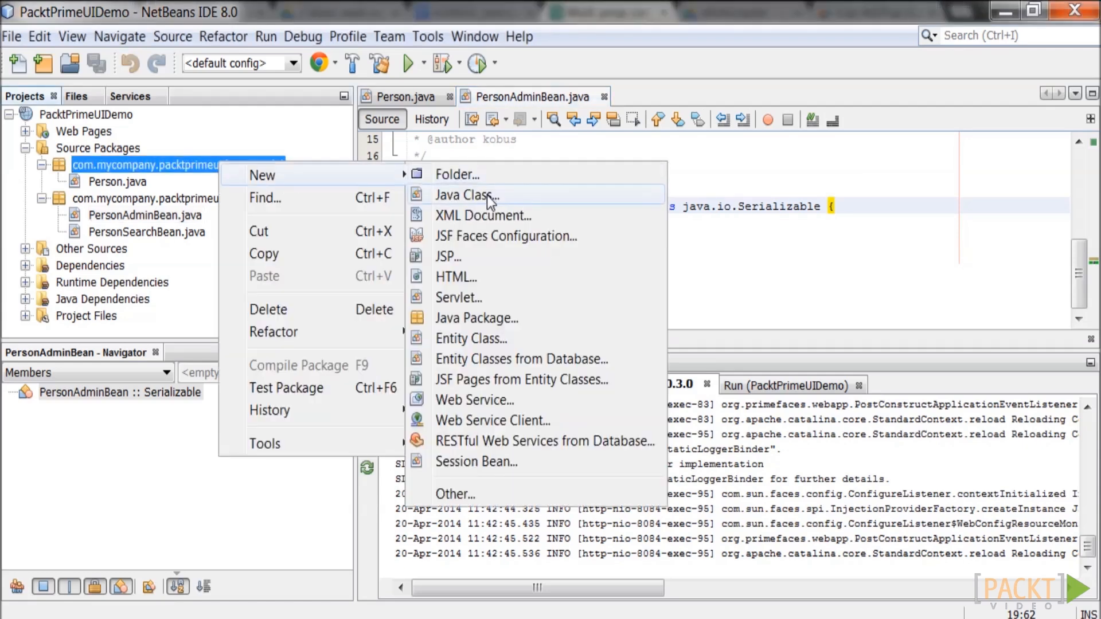
pyautogui.click(467, 195)
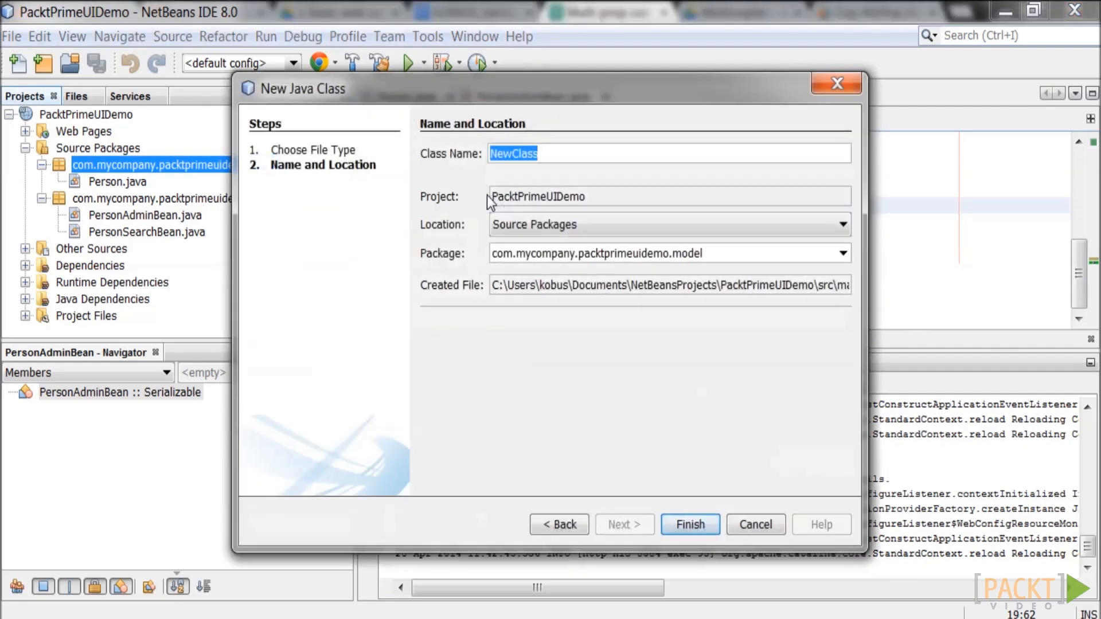
pyautogui.write('PersonSe')
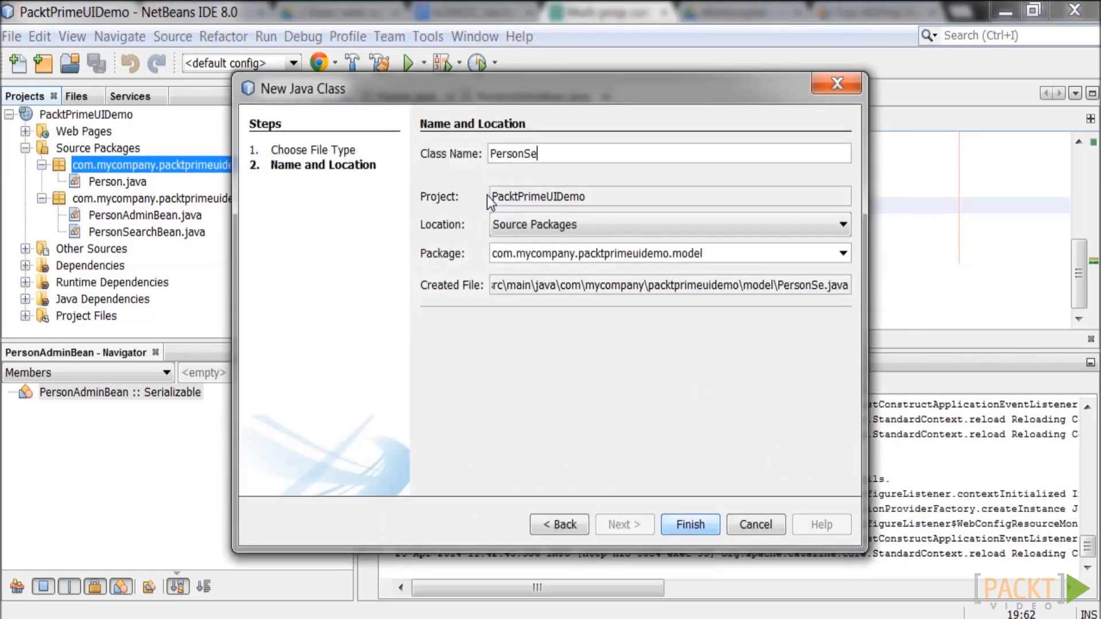
pyautogui.write('rvice')
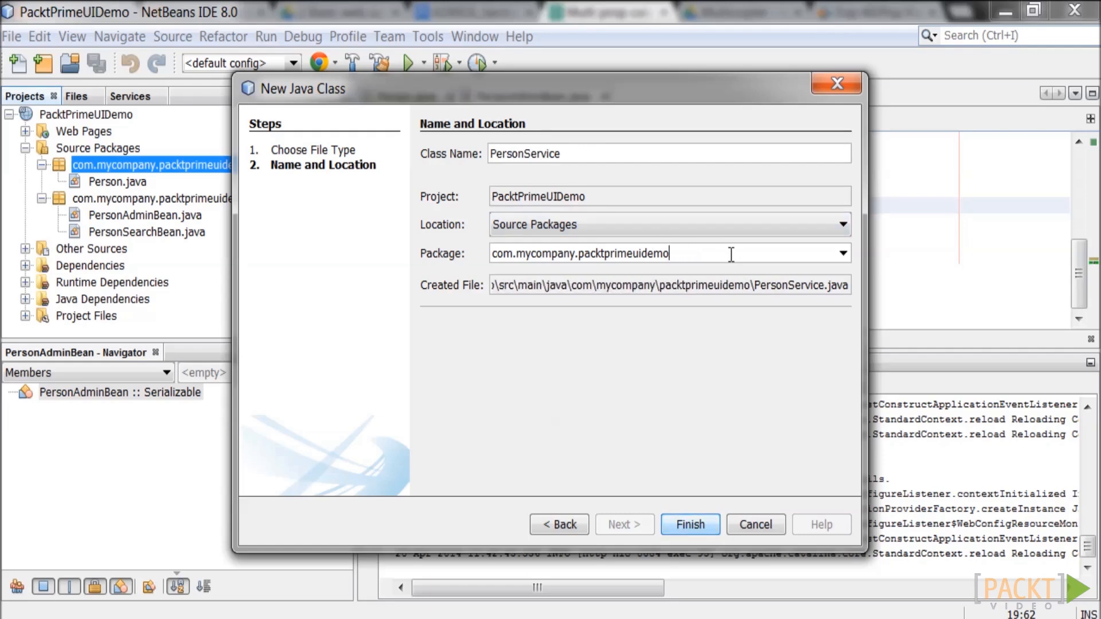
pyautogui.write('.service')
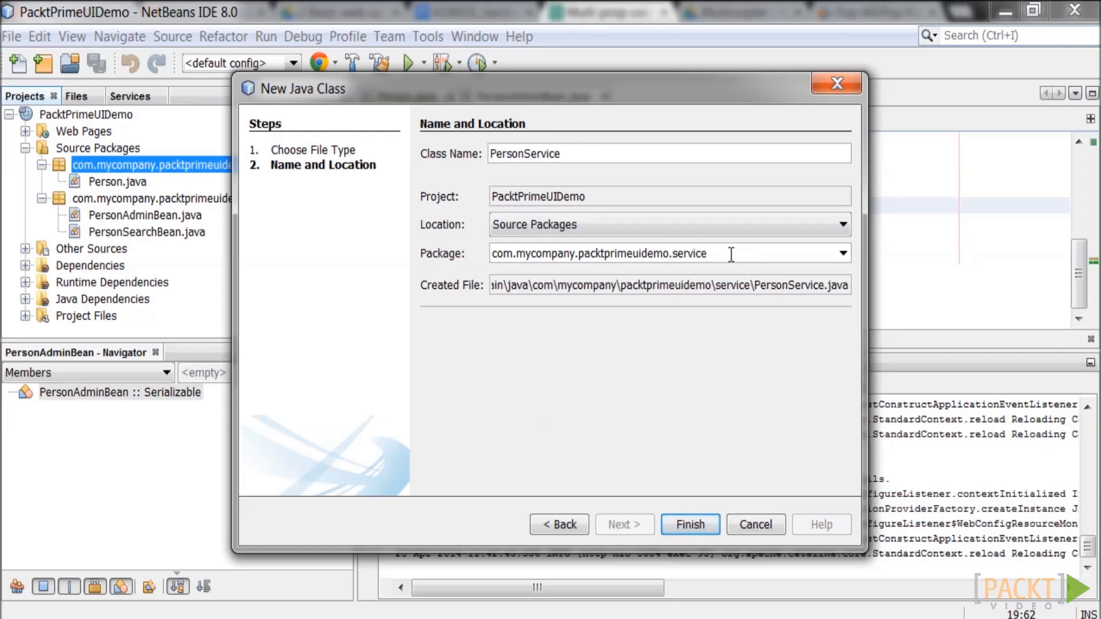
pyautogui.click(688, 525)
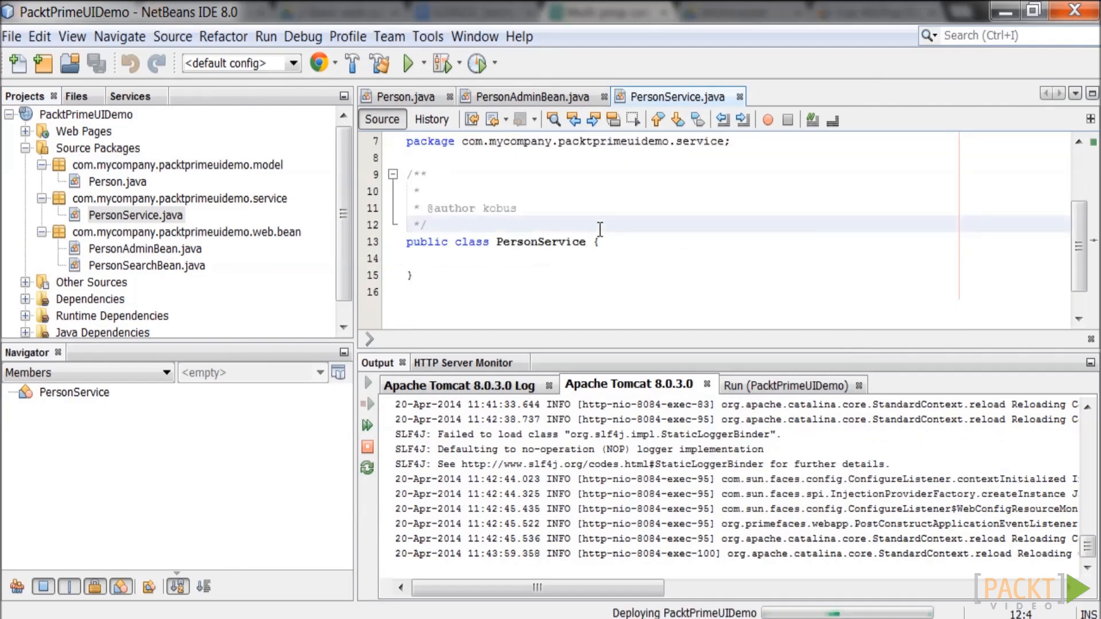
pyautogui.write('@Service')
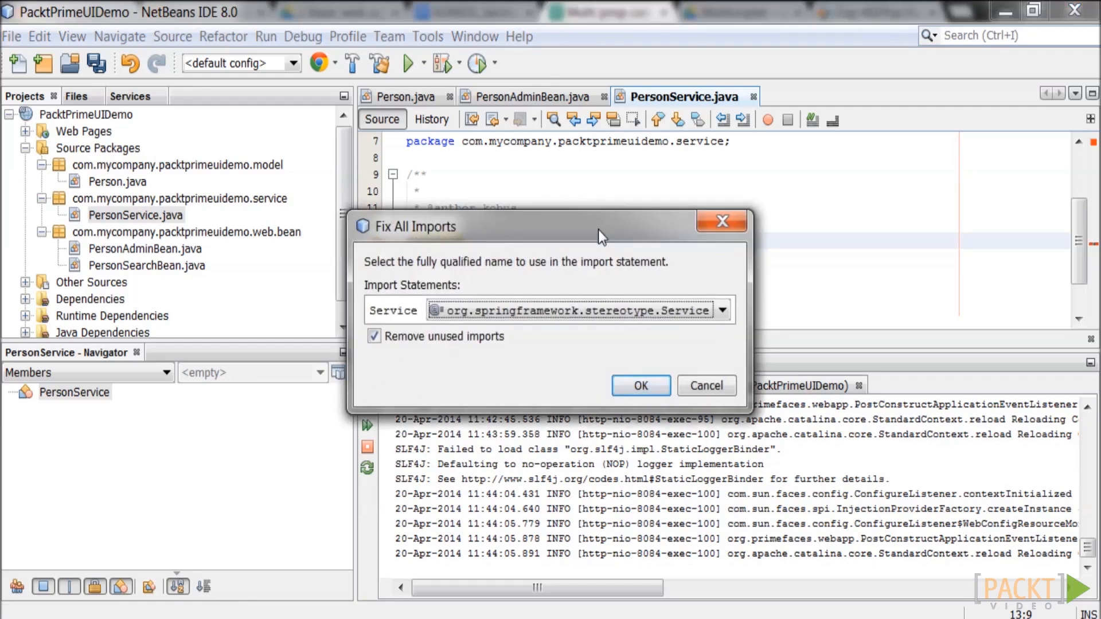
pyautogui.click(722, 310)
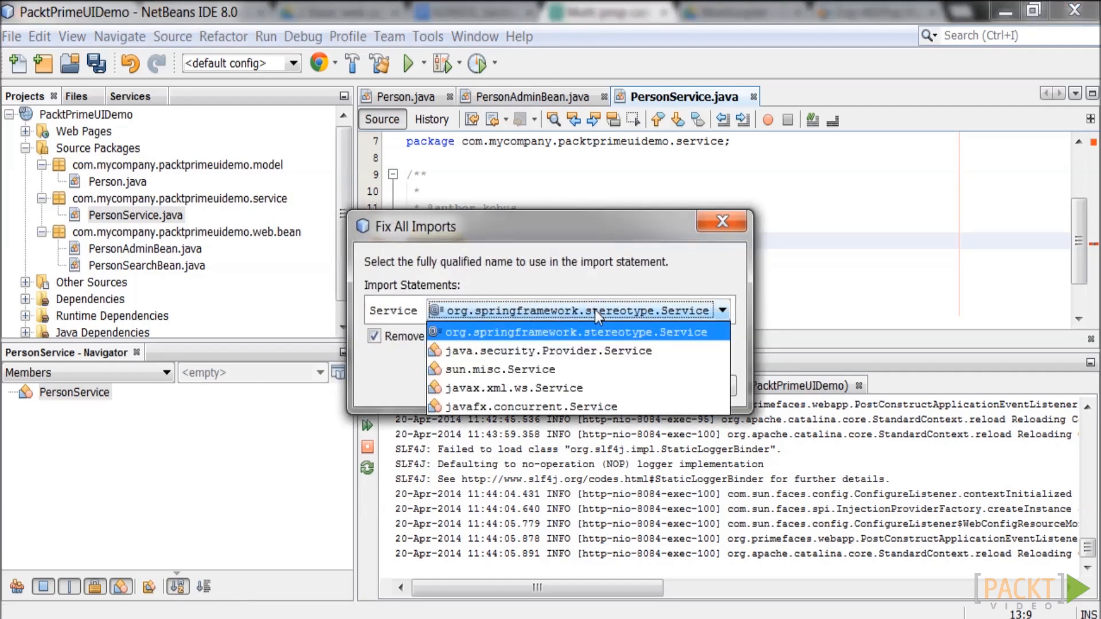
pyautogui.click(574, 332)
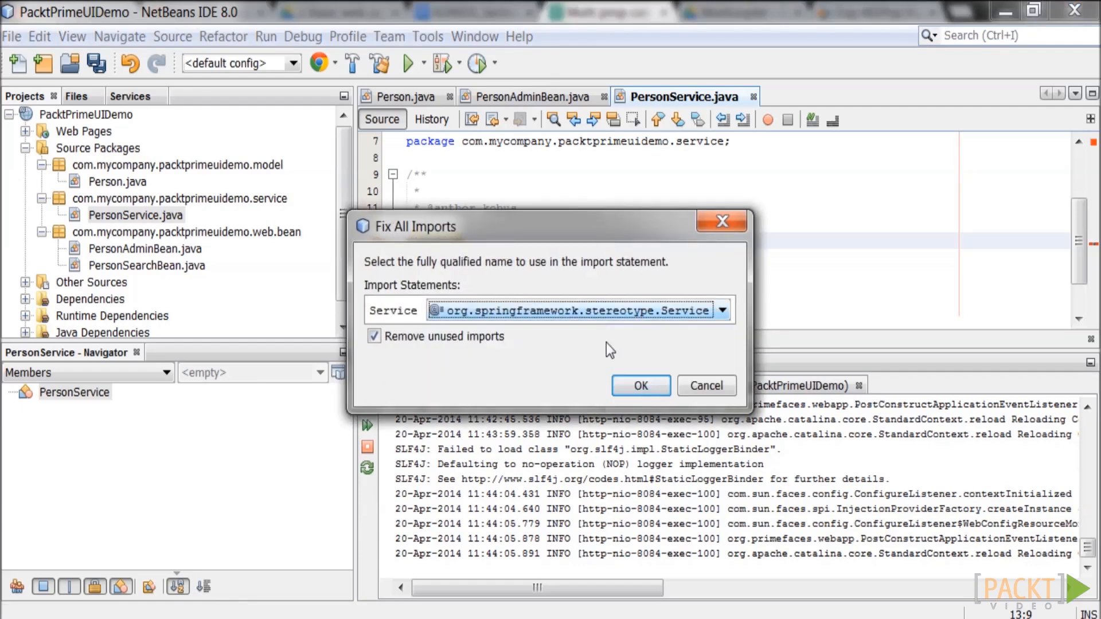
pyautogui.click(639, 385)
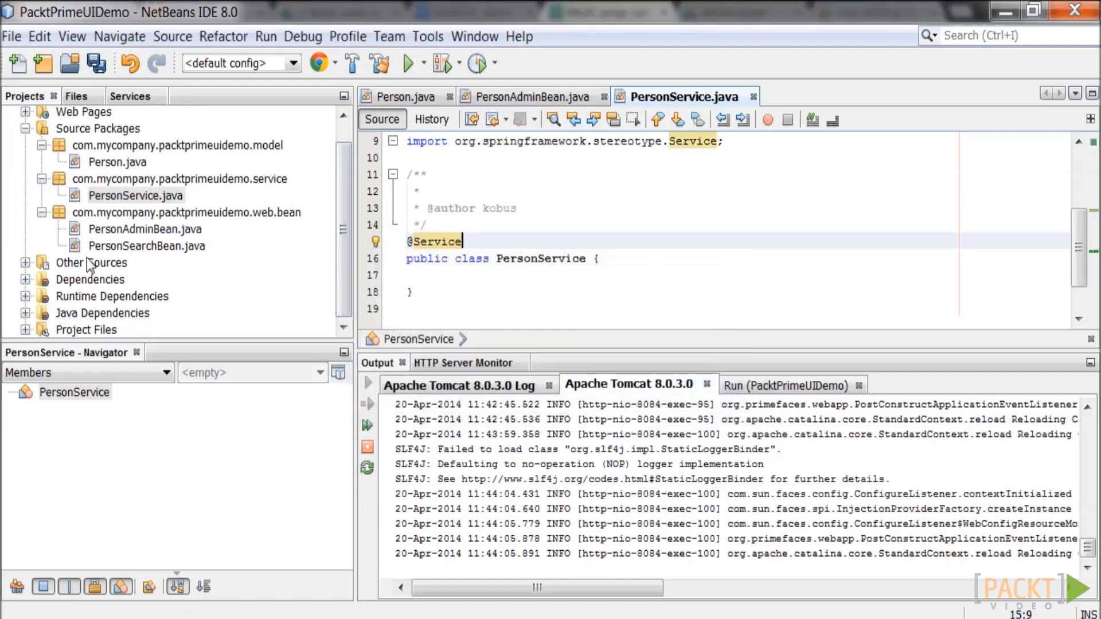
# Open applicationContext.xml from Other Sources > src/main/resources in the editor
pyautogui.click(91, 262)
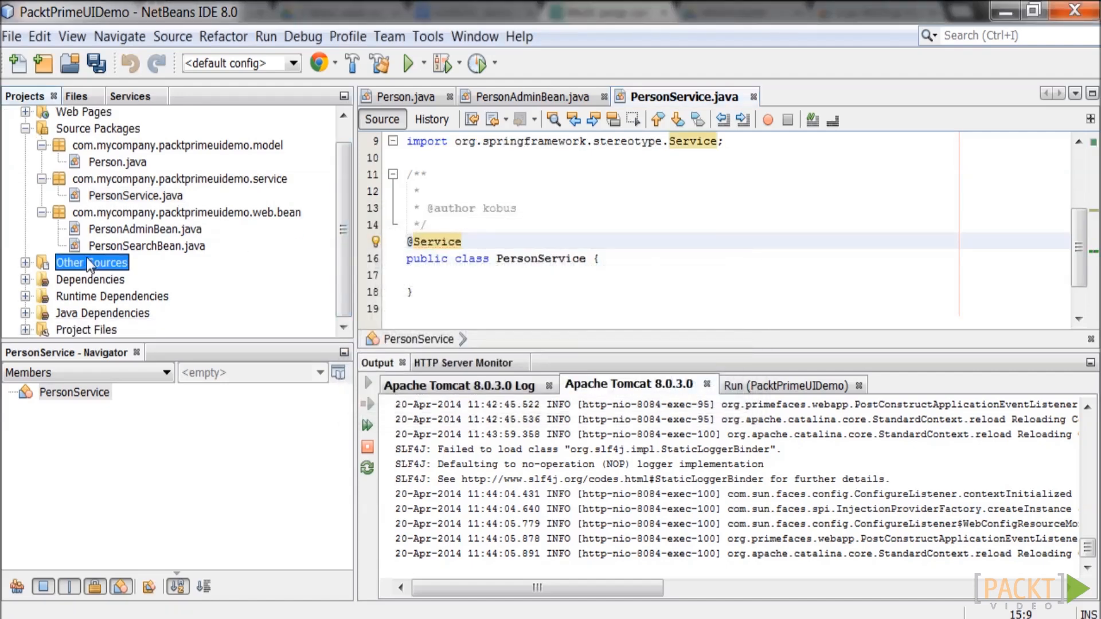
pyautogui.click(25, 262)
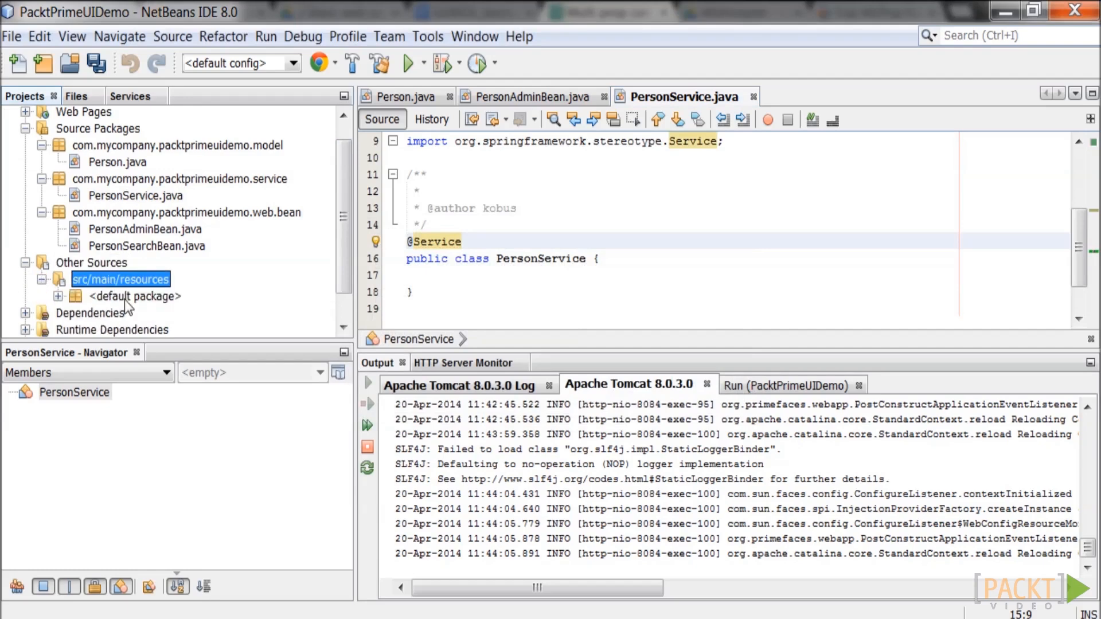
pyautogui.rightClick(133, 312)
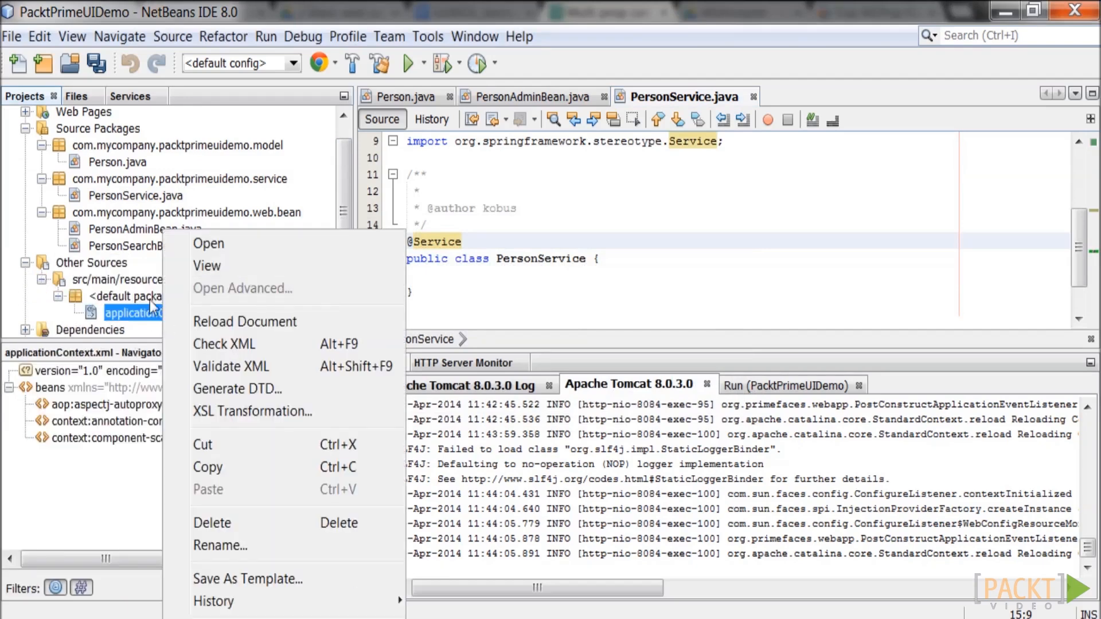
pyautogui.click(208, 244)
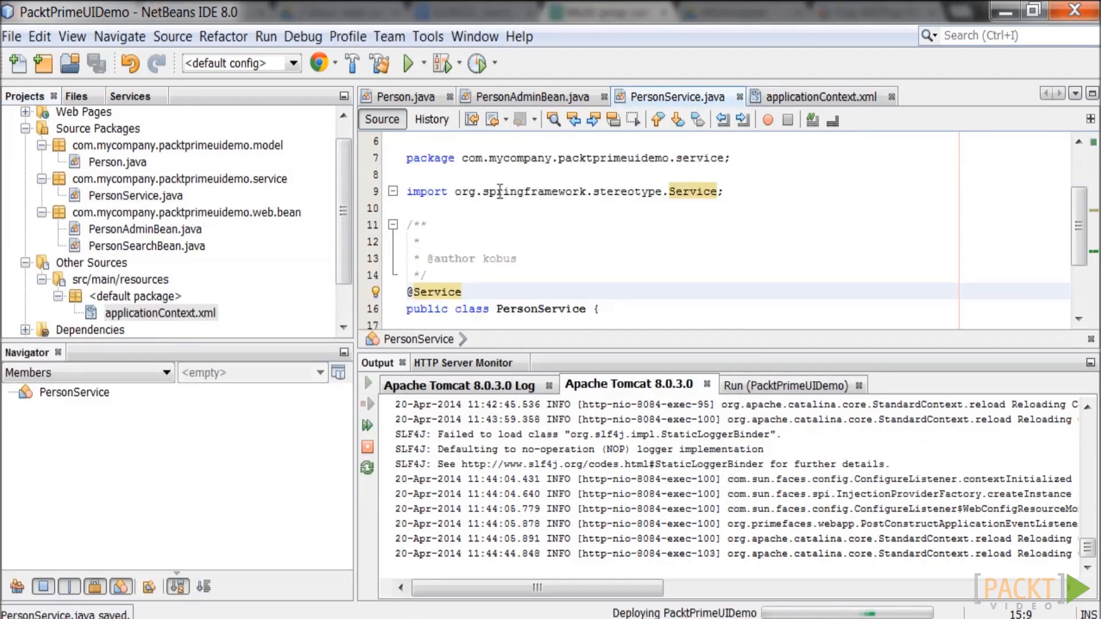